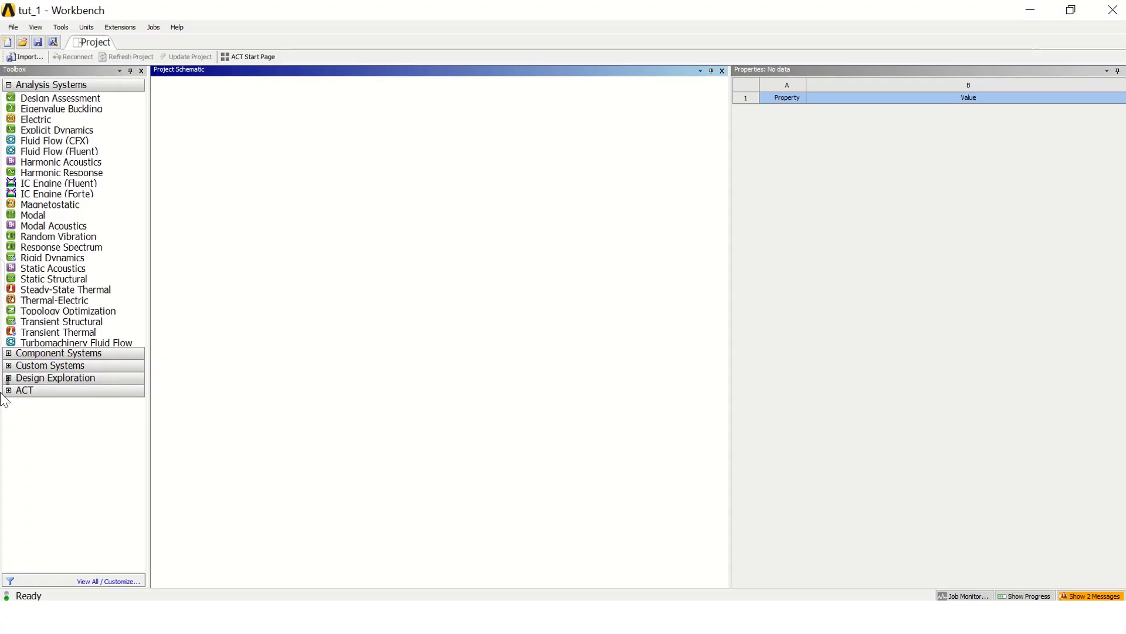
mouse_move(48, 152)
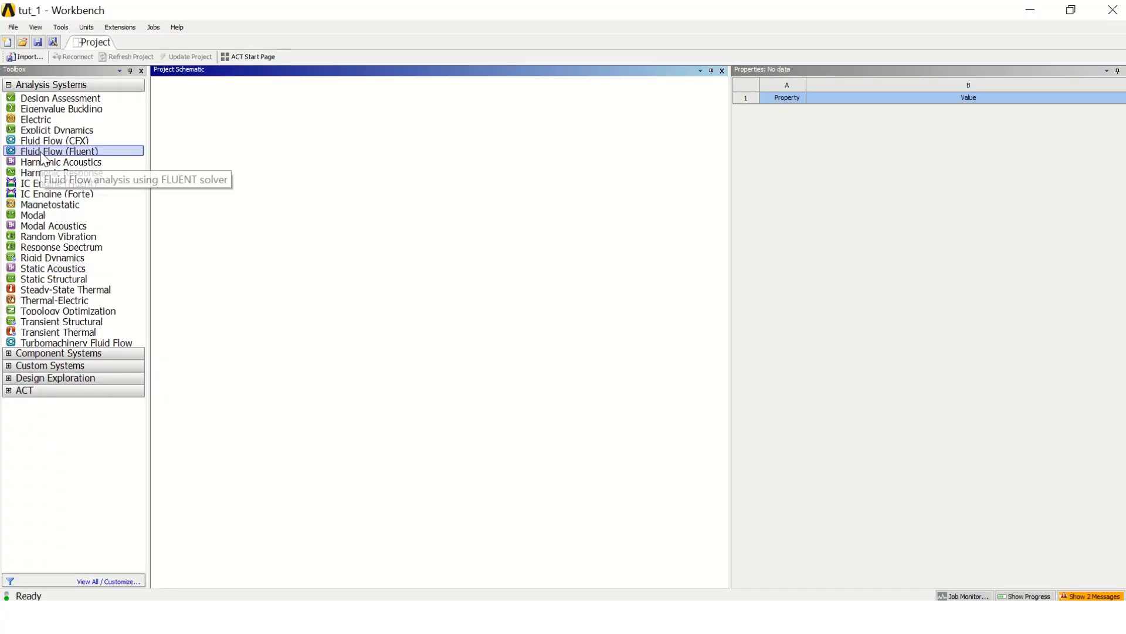
Step: Add a Fluid Flow (Fluent) system to the schematic and name it 'tutorial'
drag(59, 151, 220, 133)
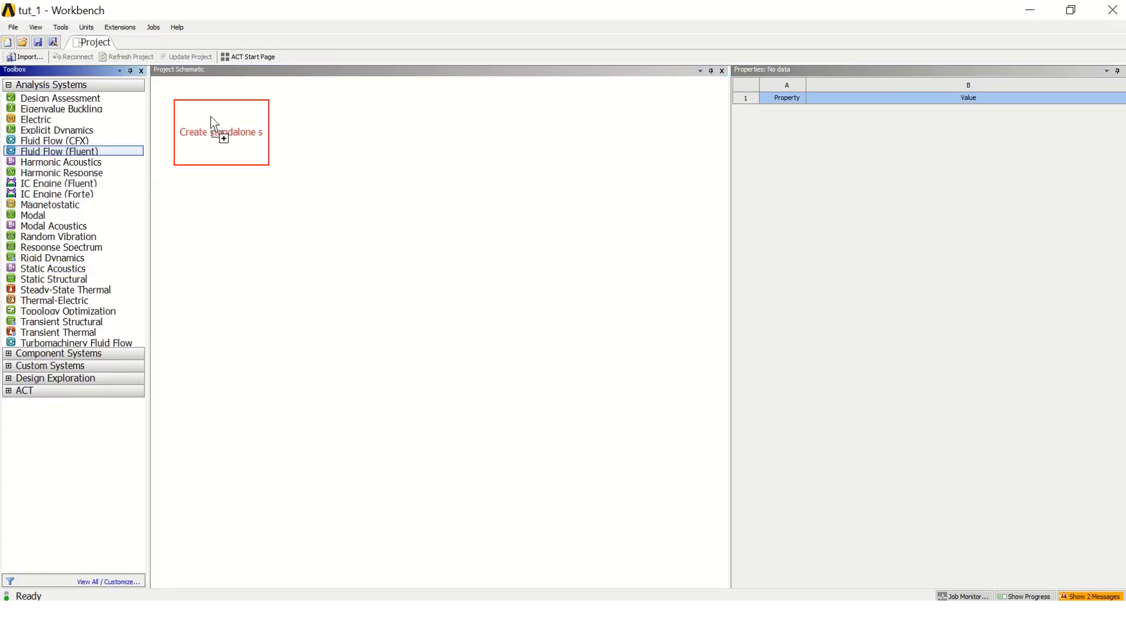
click(221, 132)
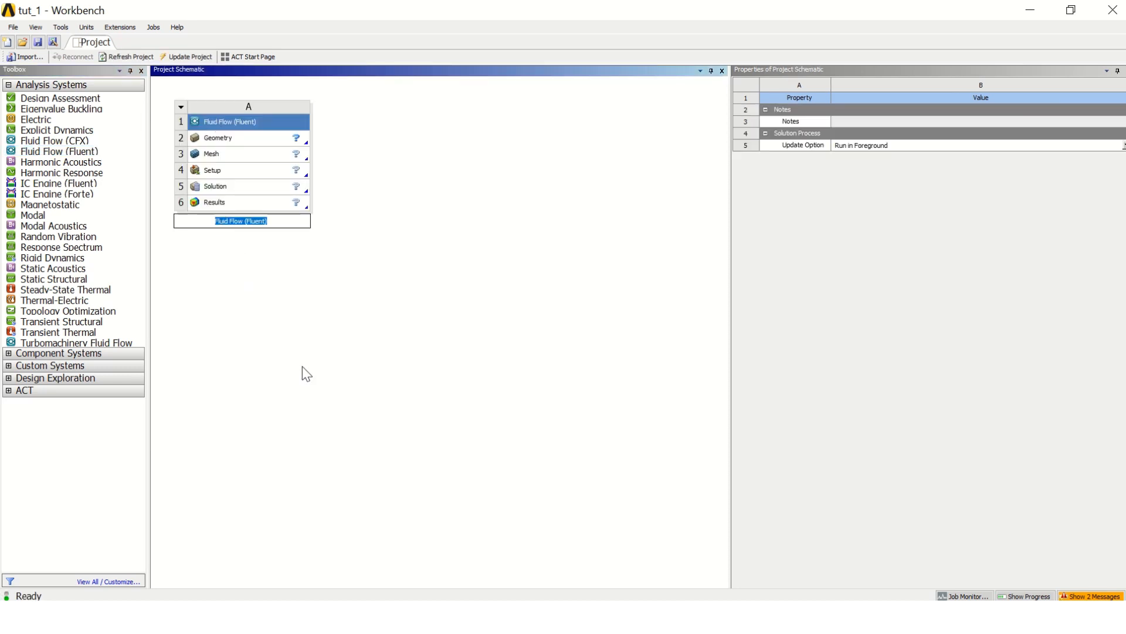
text(tutori)
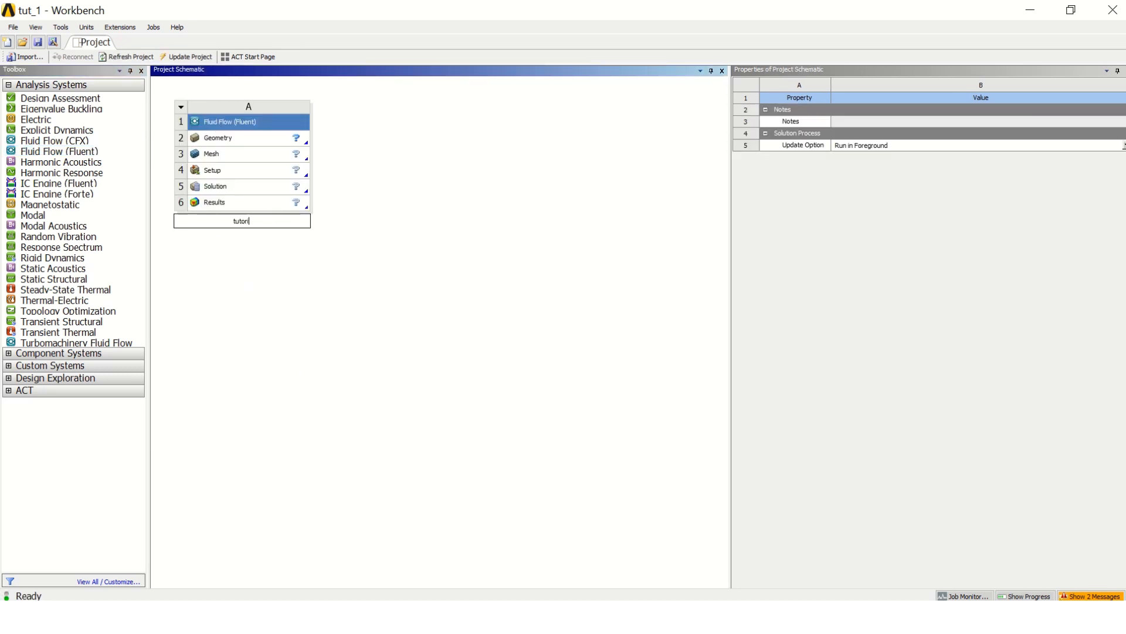
Step: Set the geometry analysis type to 2D and open the geometry in DesignModeler
click(219, 137)
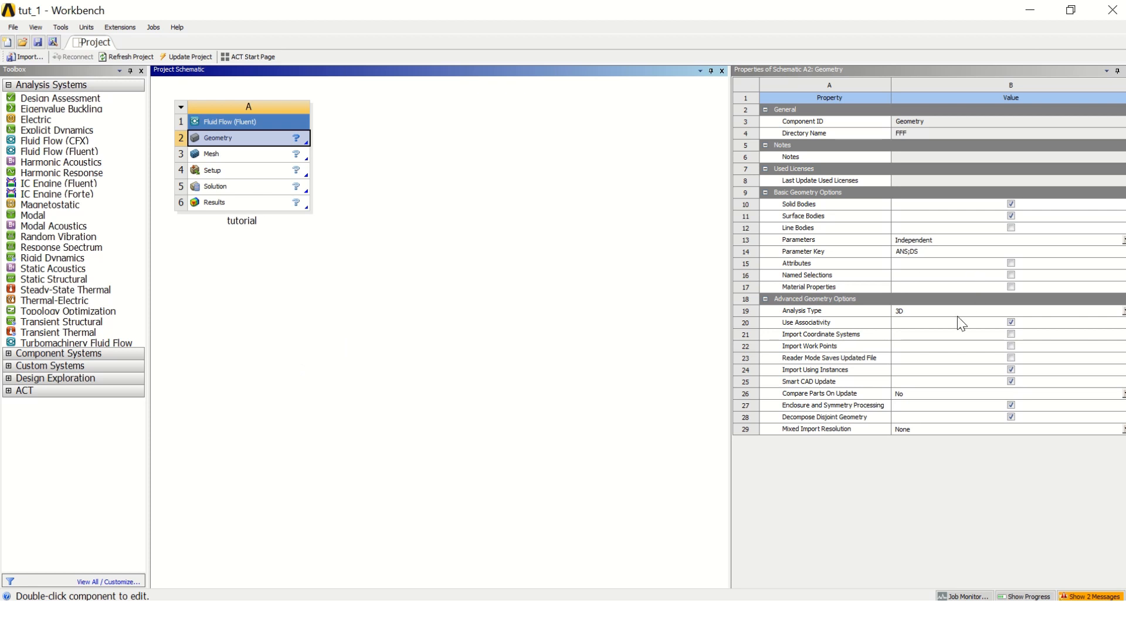
click(1122, 310)
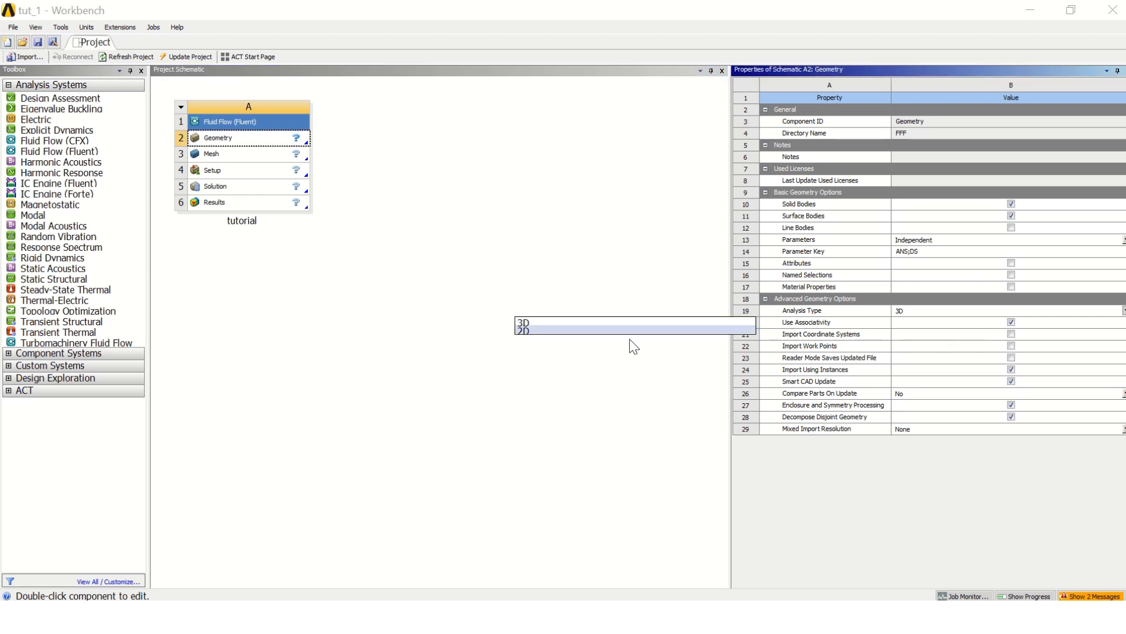
click(522, 329)
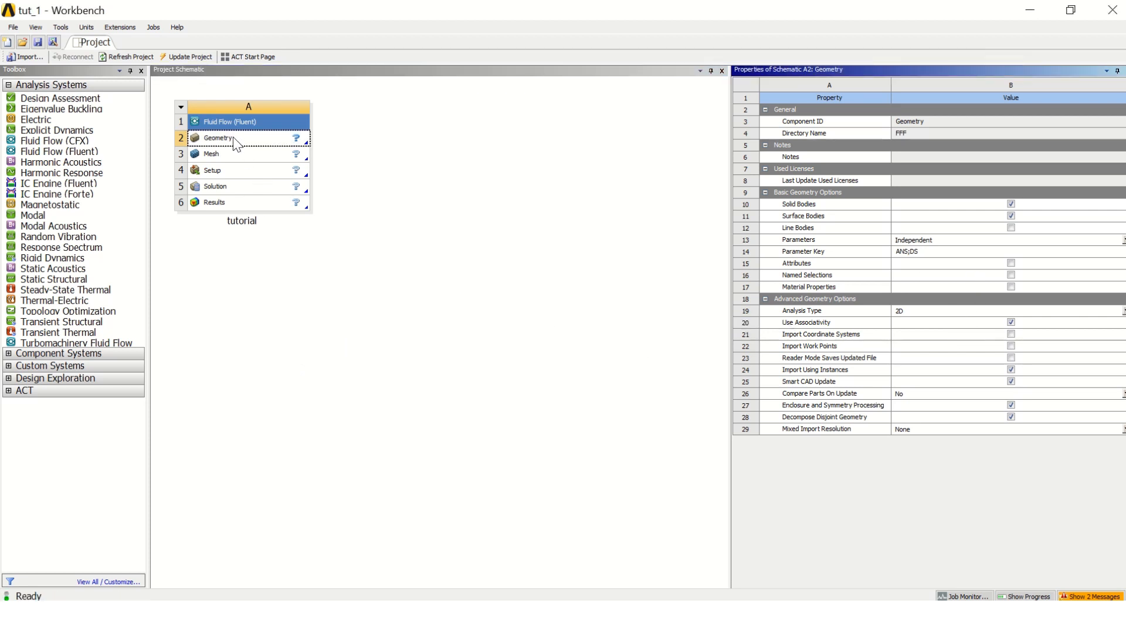
double_click(218, 137)
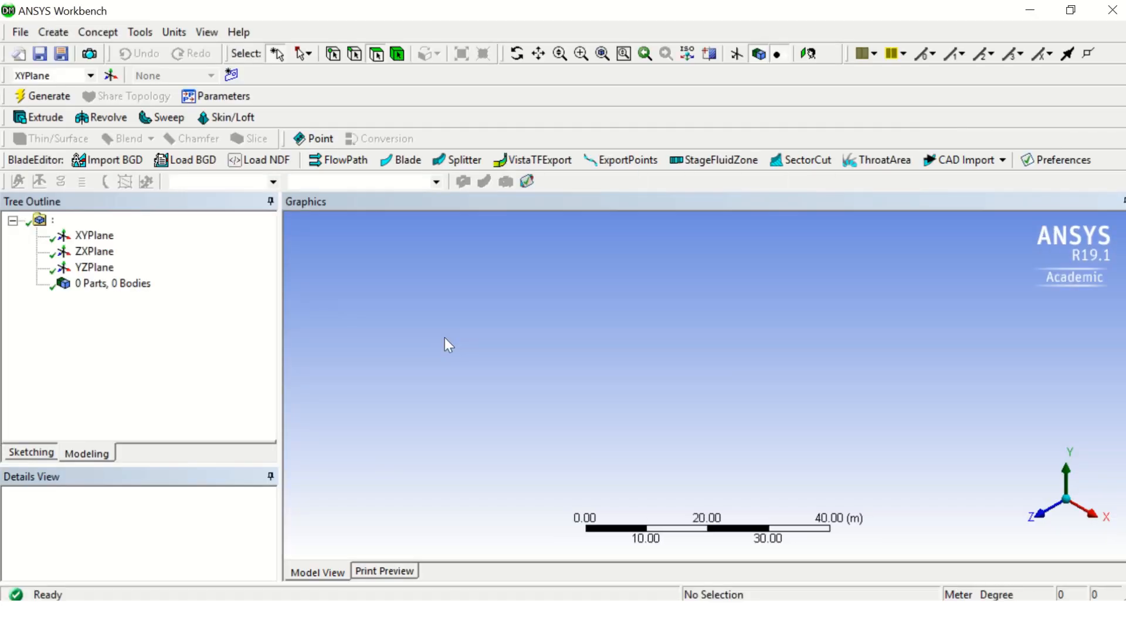
Step: Sketch a rectangle starting at the origin on the XY plane
click(93, 235)
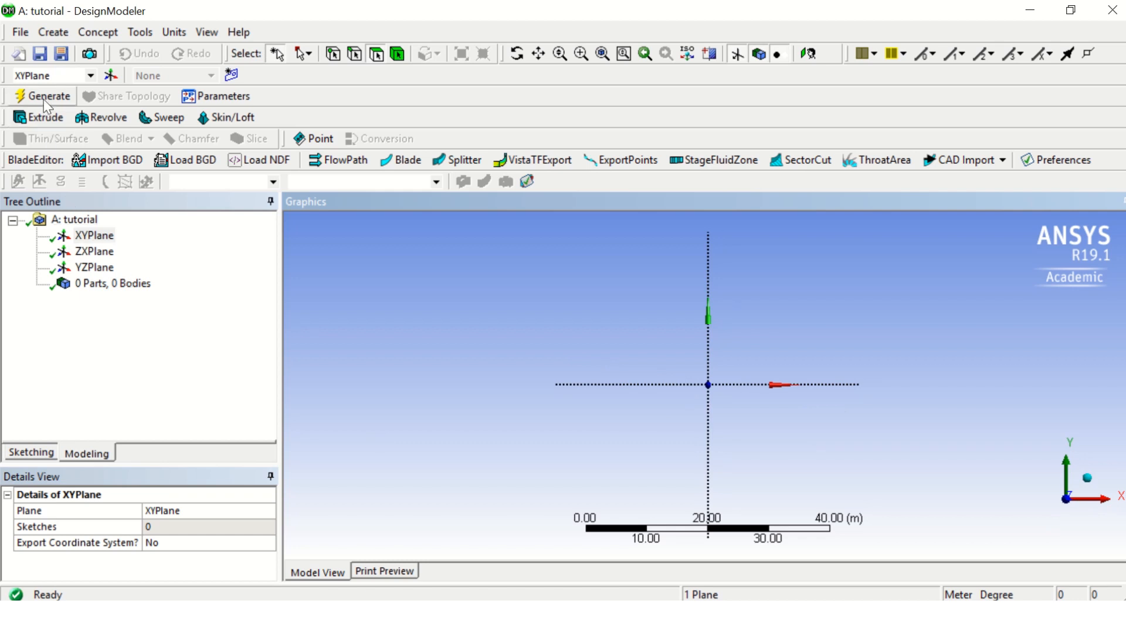
click(174, 32)
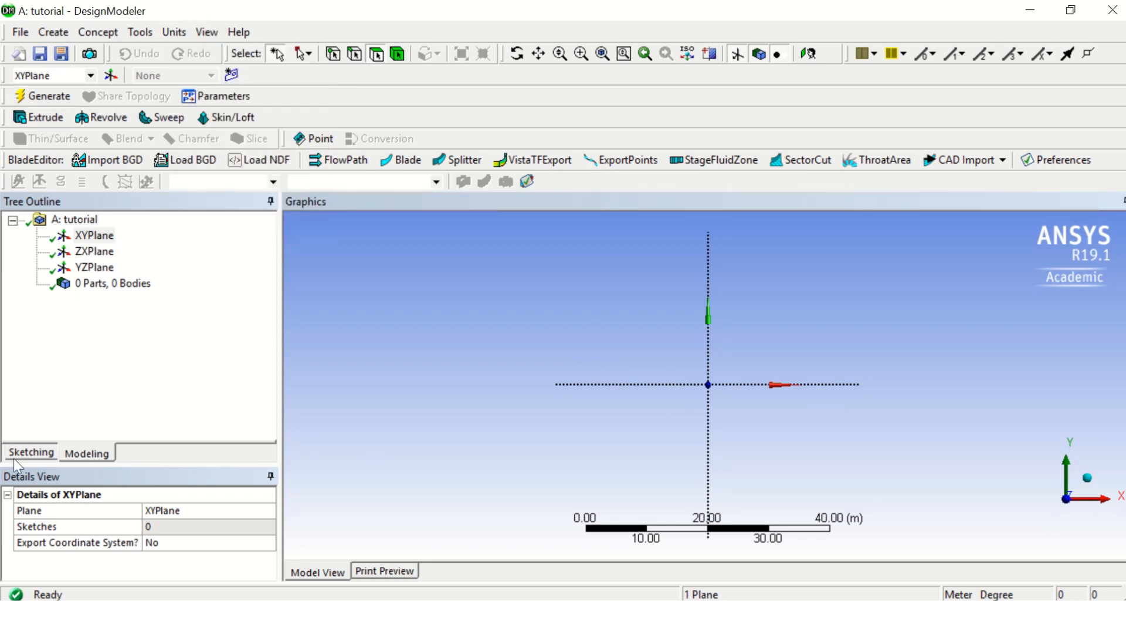
click(31, 452)
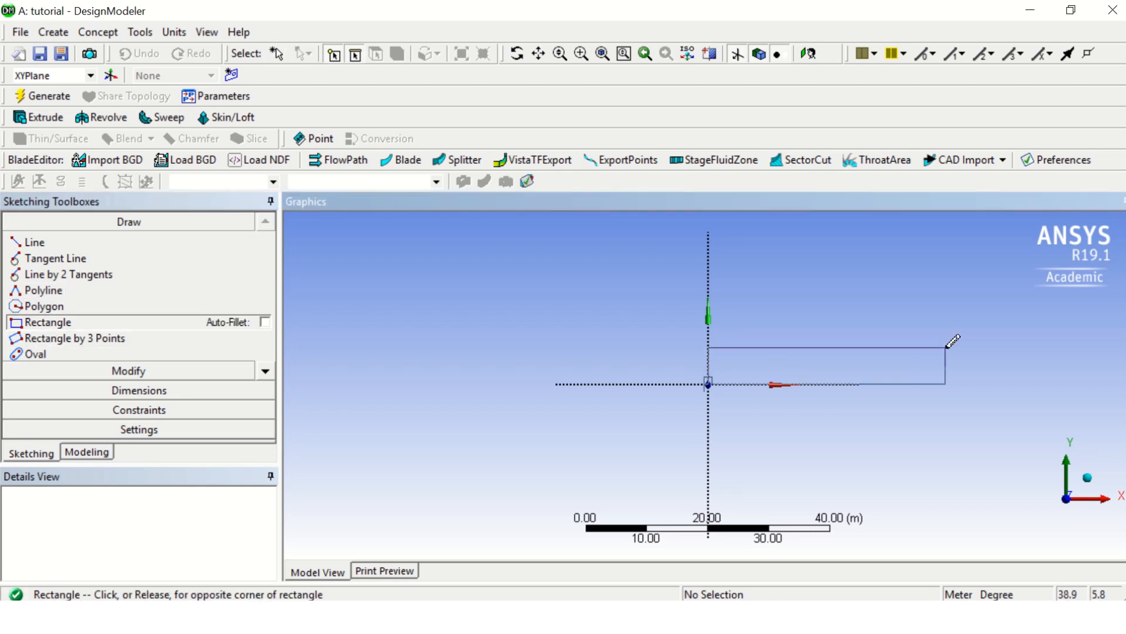
mouse_move(852, 367)
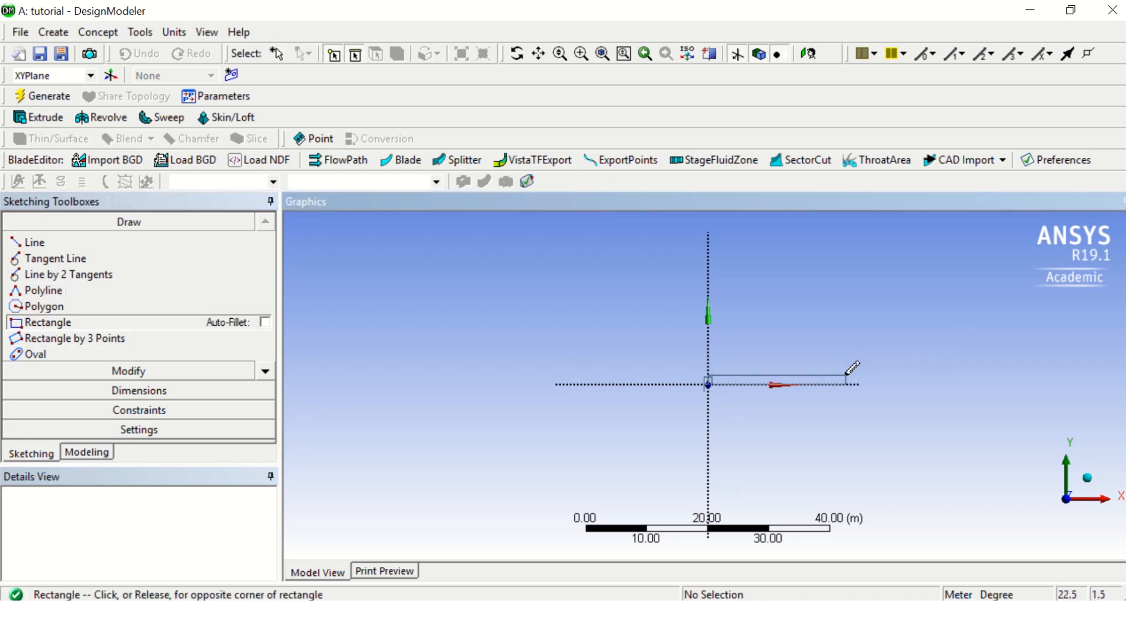
click(851, 369)
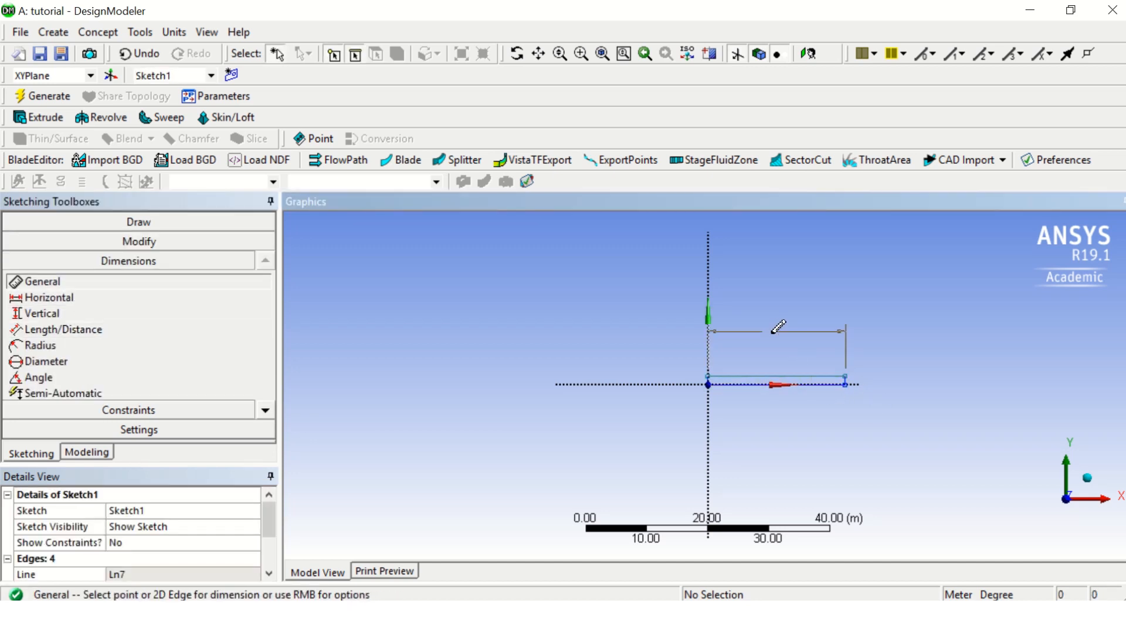
Step: Dimension the rectangle to 15 m by 0.5 m and create a surface from the sketch
click(775, 331)
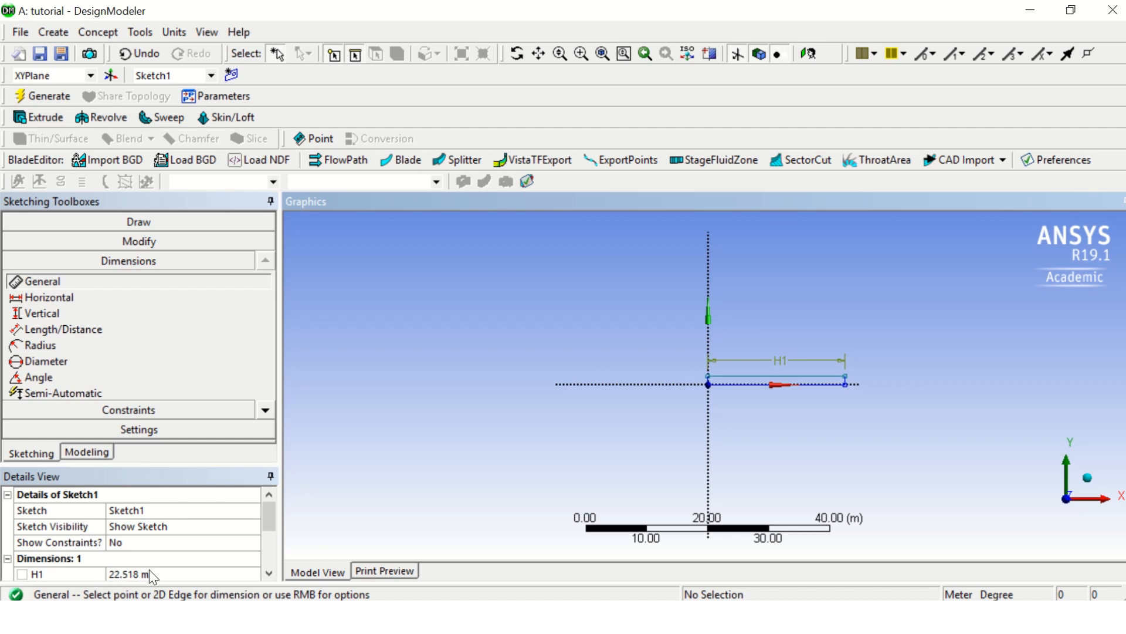
text(15 m)
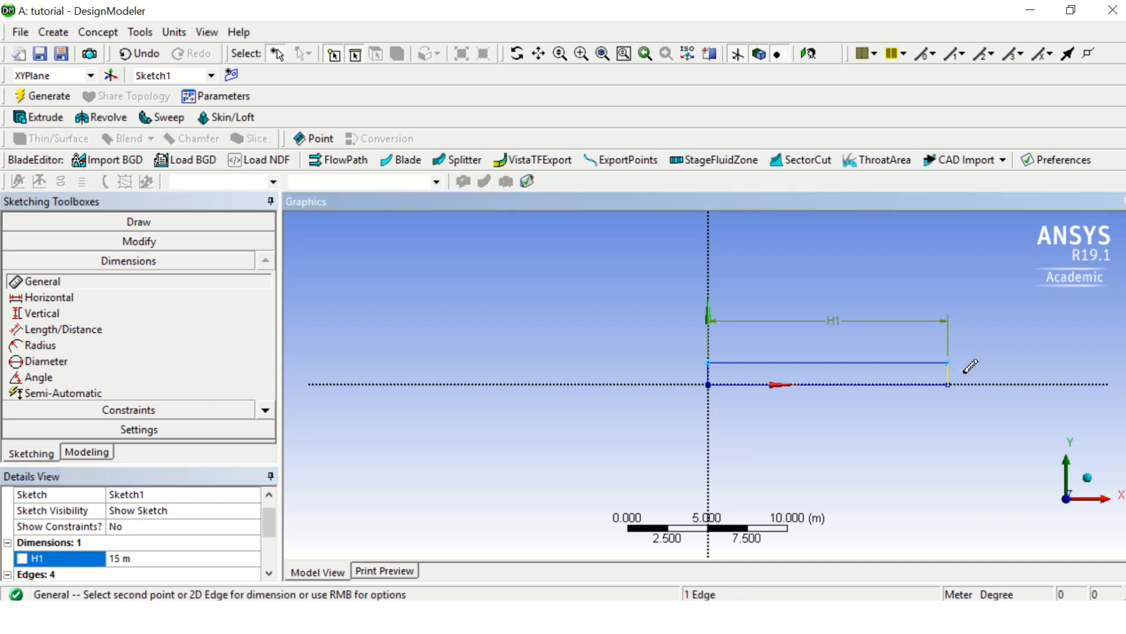
click(946, 384)
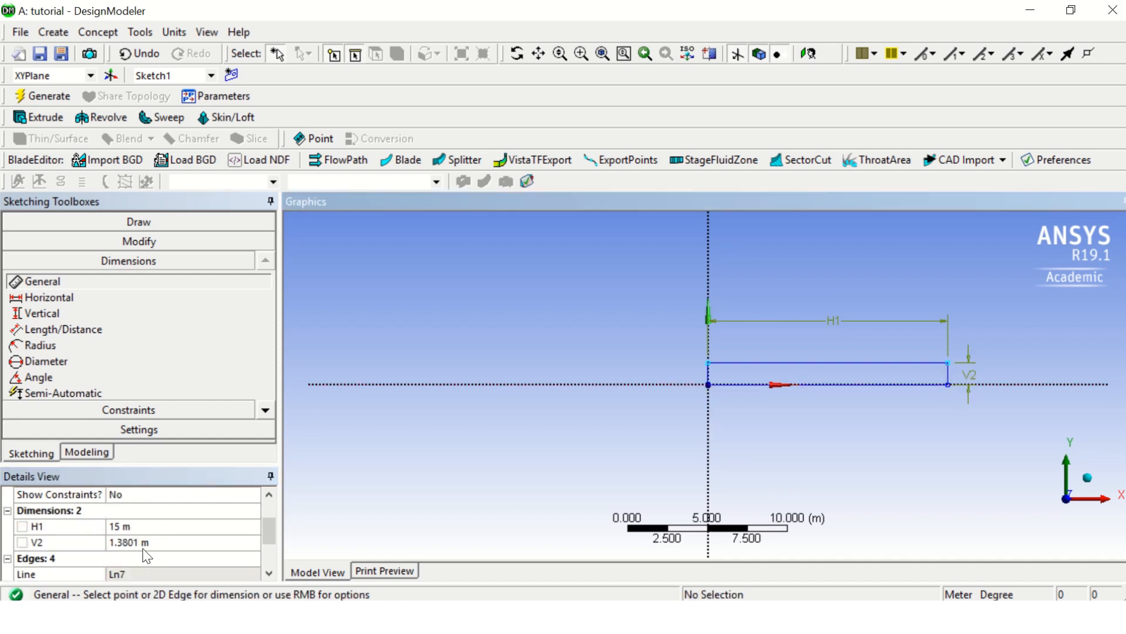
text(0.5 m)
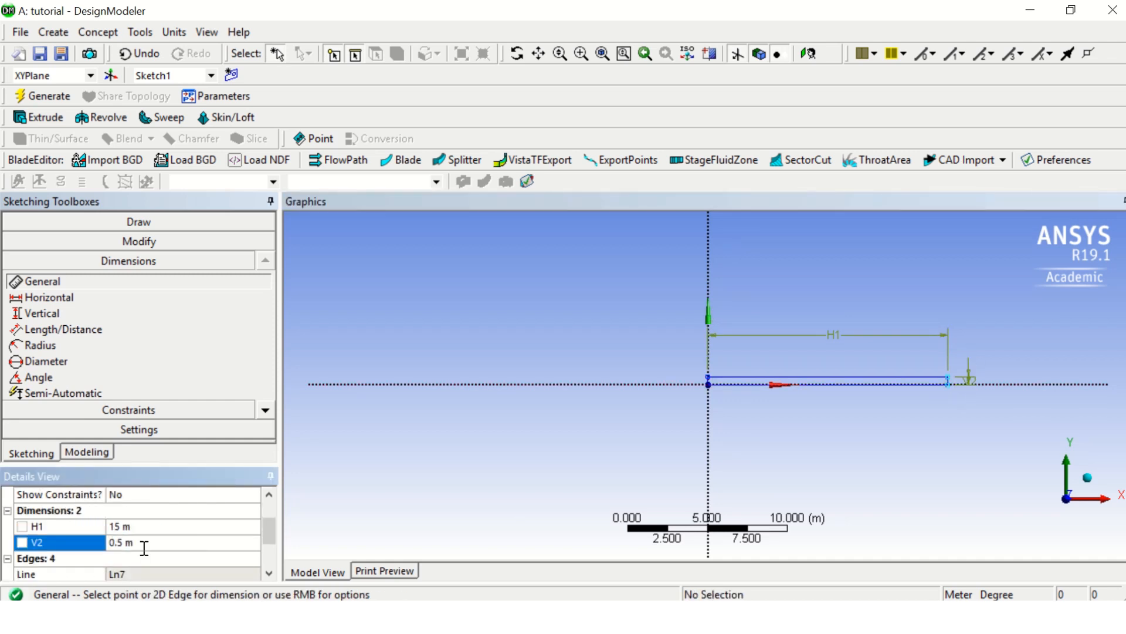
click(97, 32)
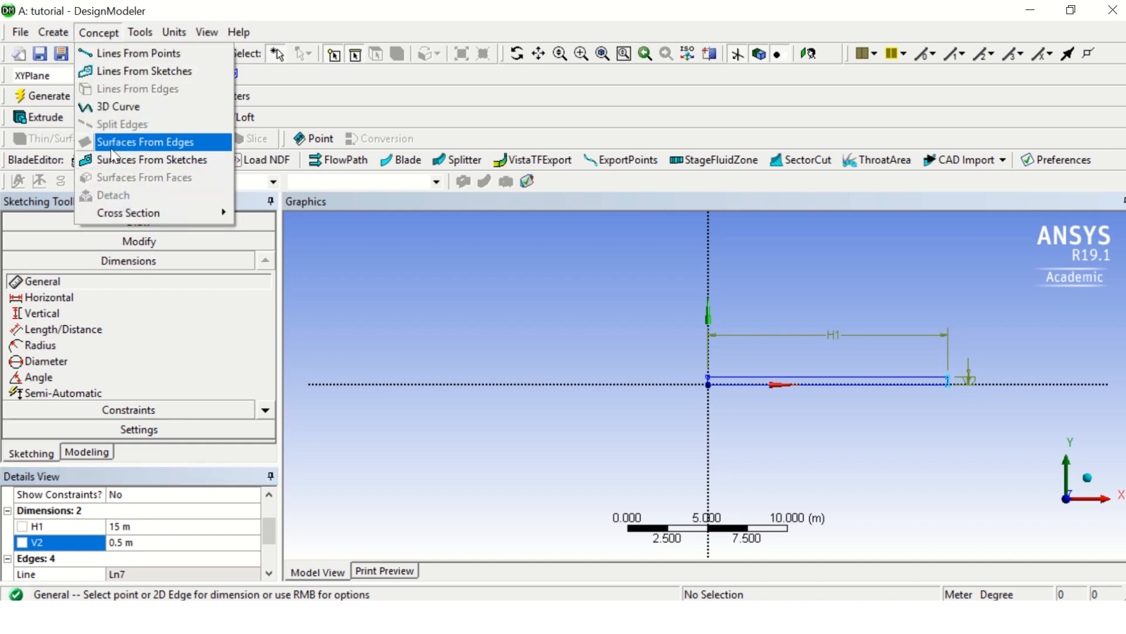
click(151, 160)
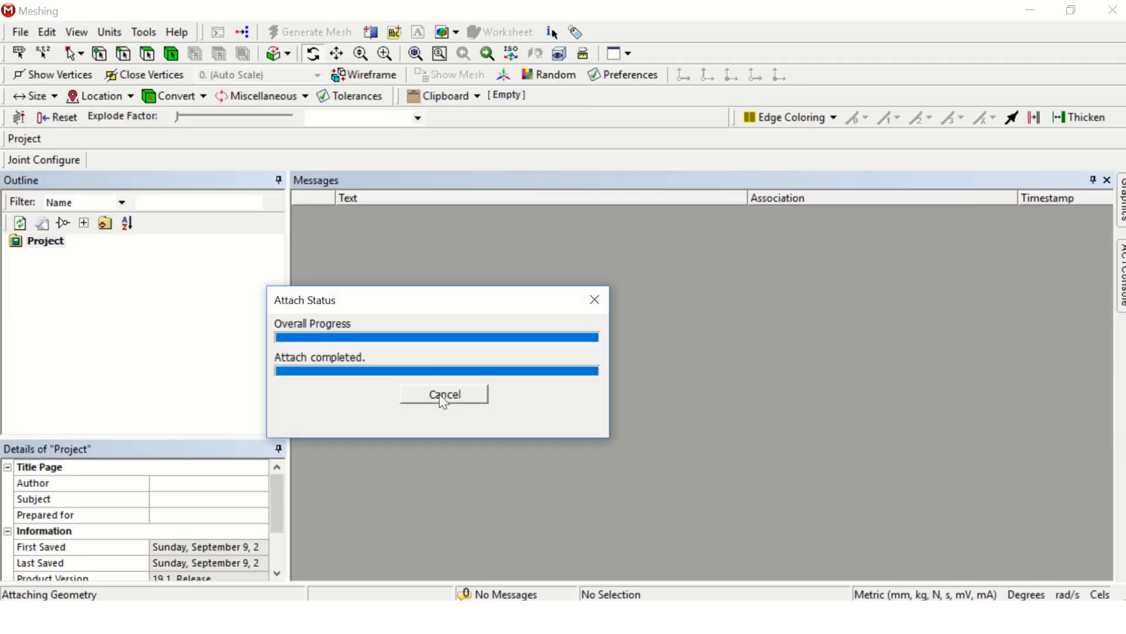
Step: Close the attach status, set Mesh Element Size to 60 mm, and show the rectangular surface
click(444, 394)
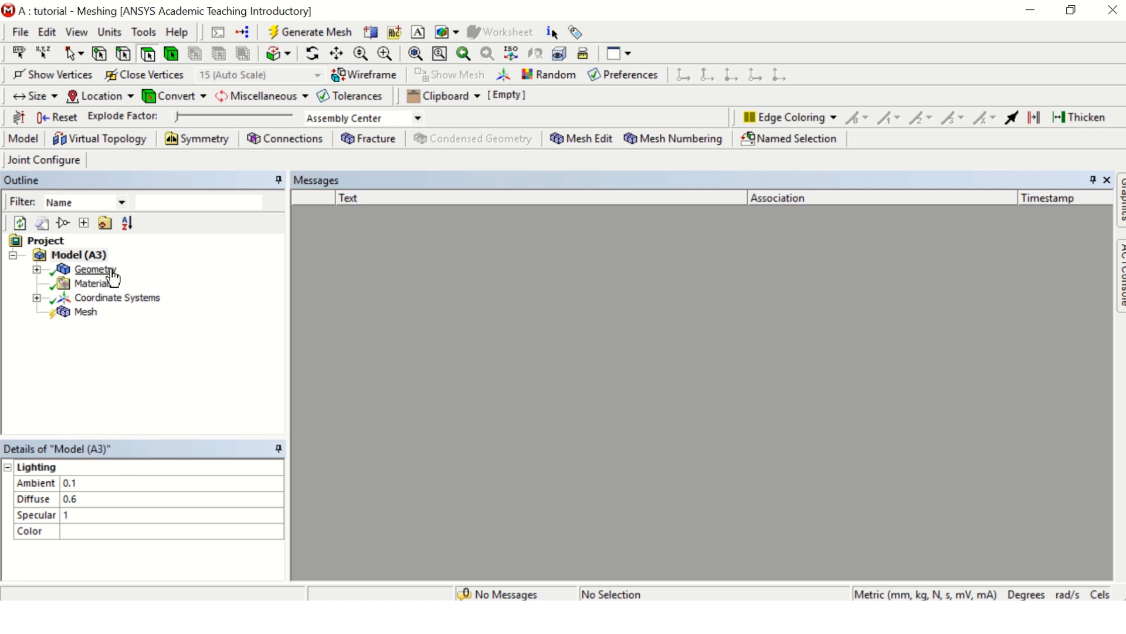
click(78, 255)
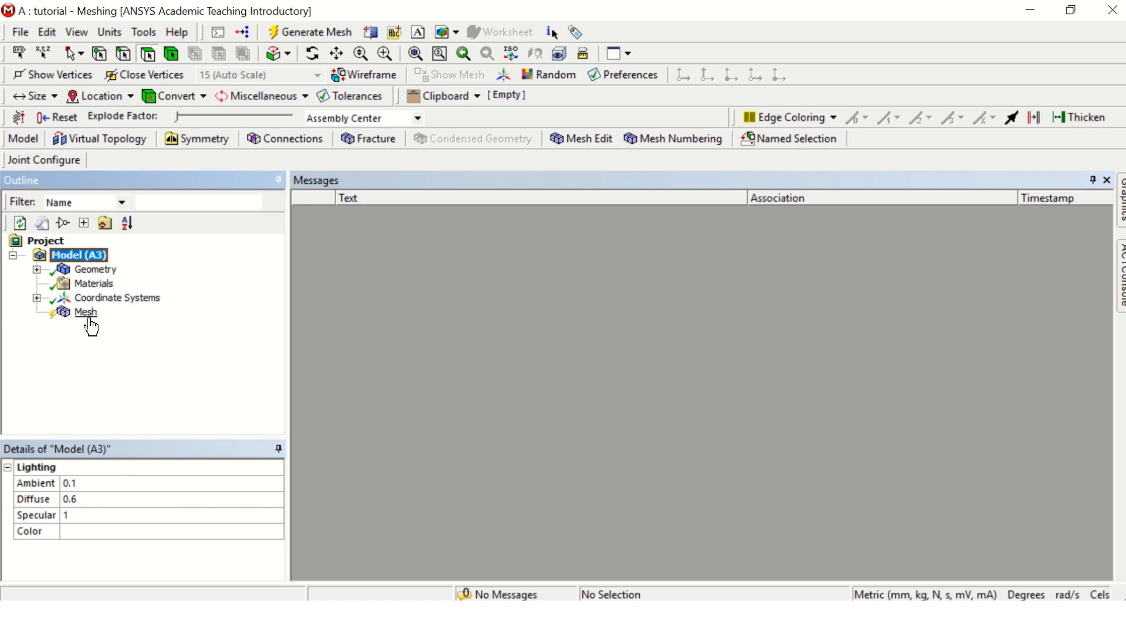
click(85, 312)
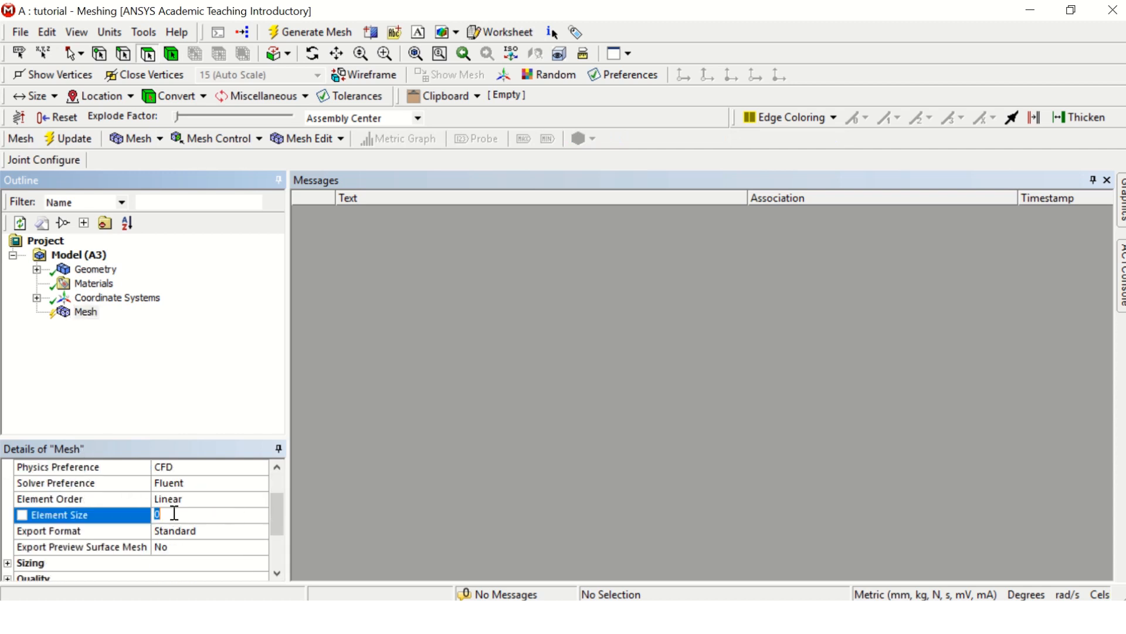
text(60.0 mm)
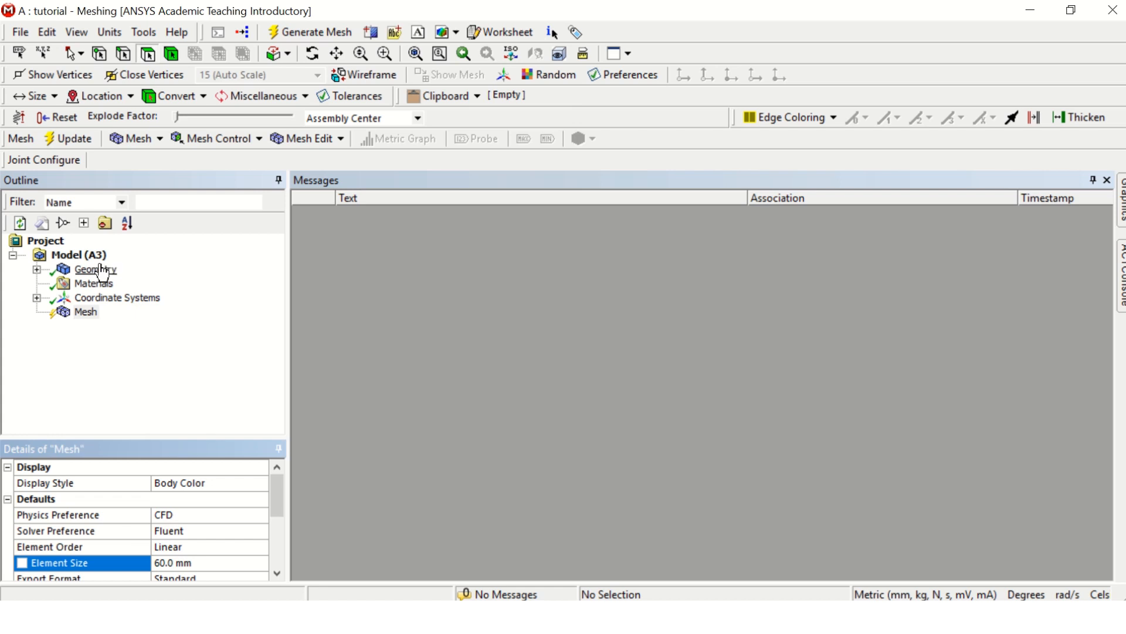
click(95, 269)
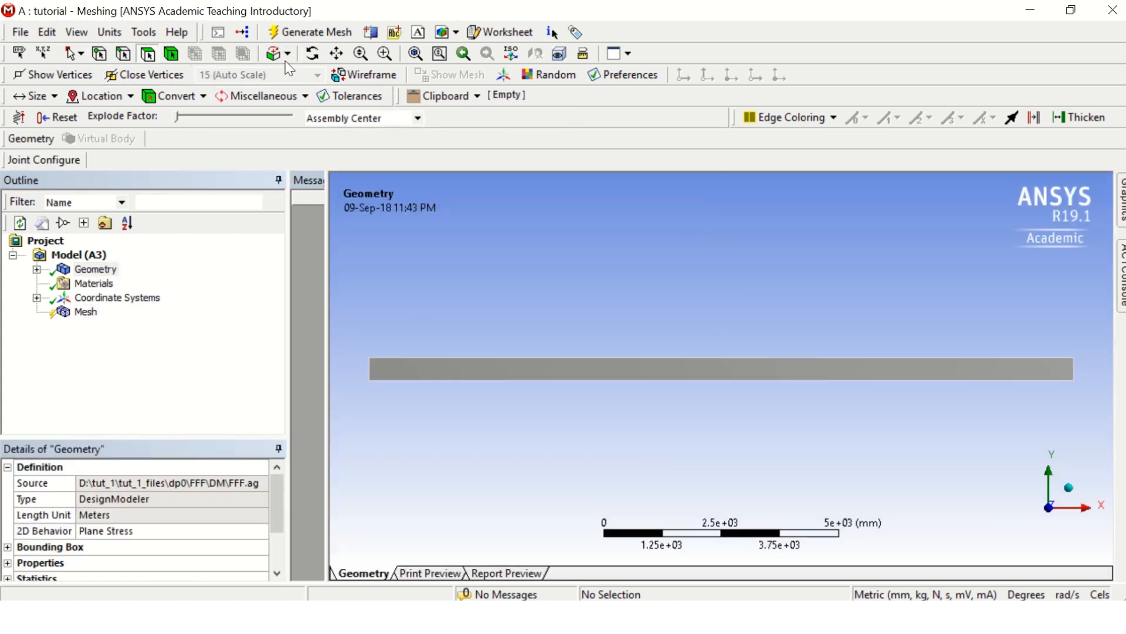
mouse_move(118, 76)
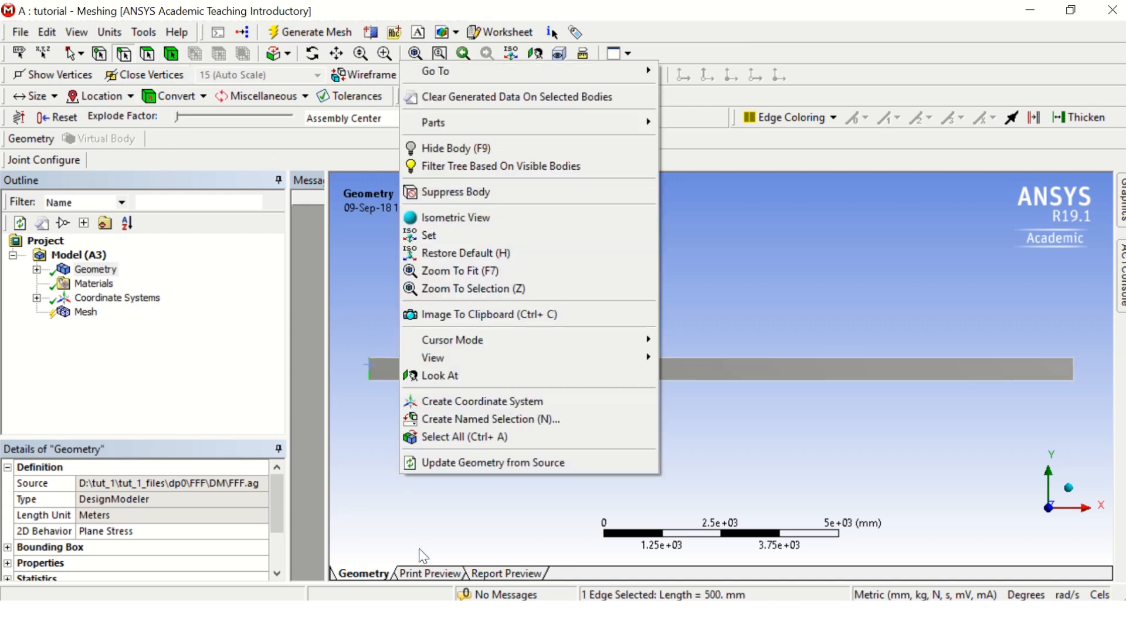
Step: Create named selections for the left end, right end, and long top edges
click(490, 419)
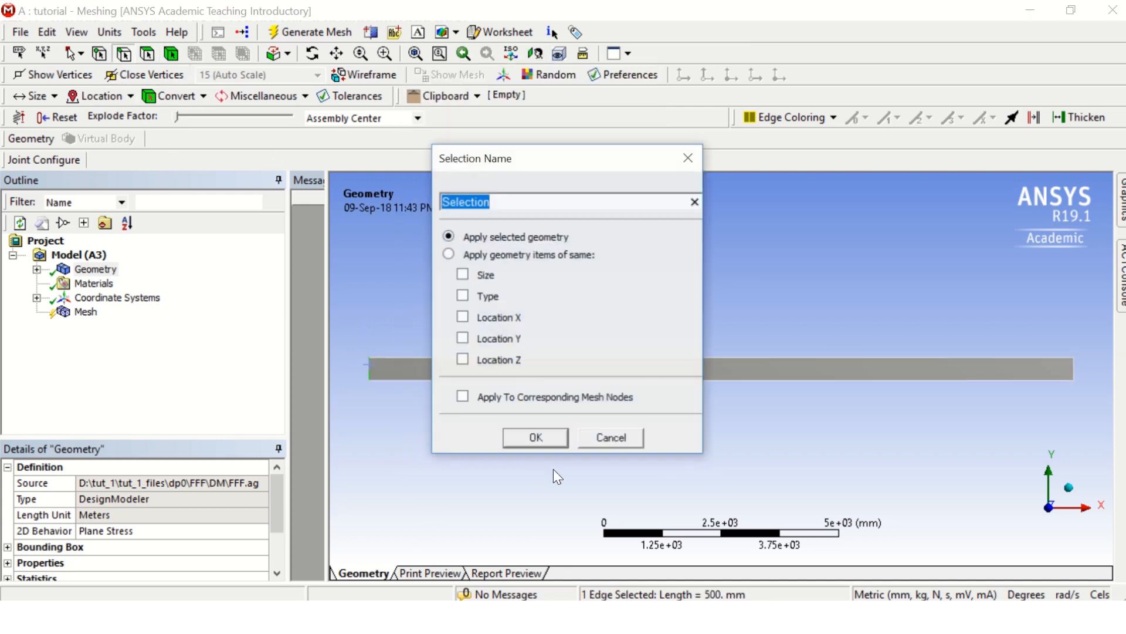
click(535, 437)
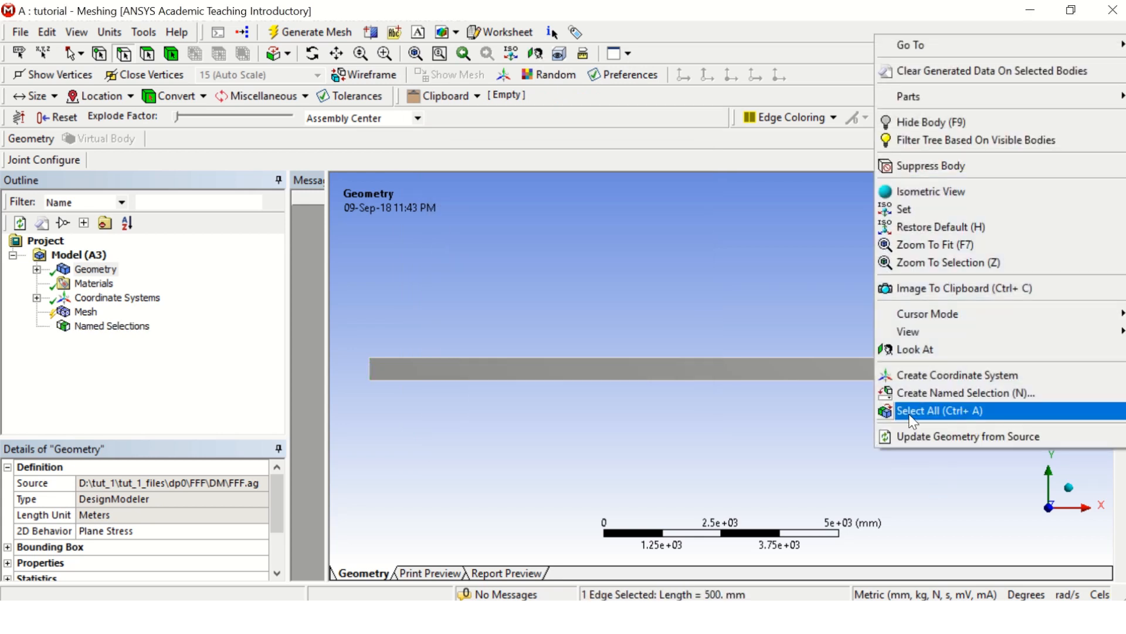
click(964, 393)
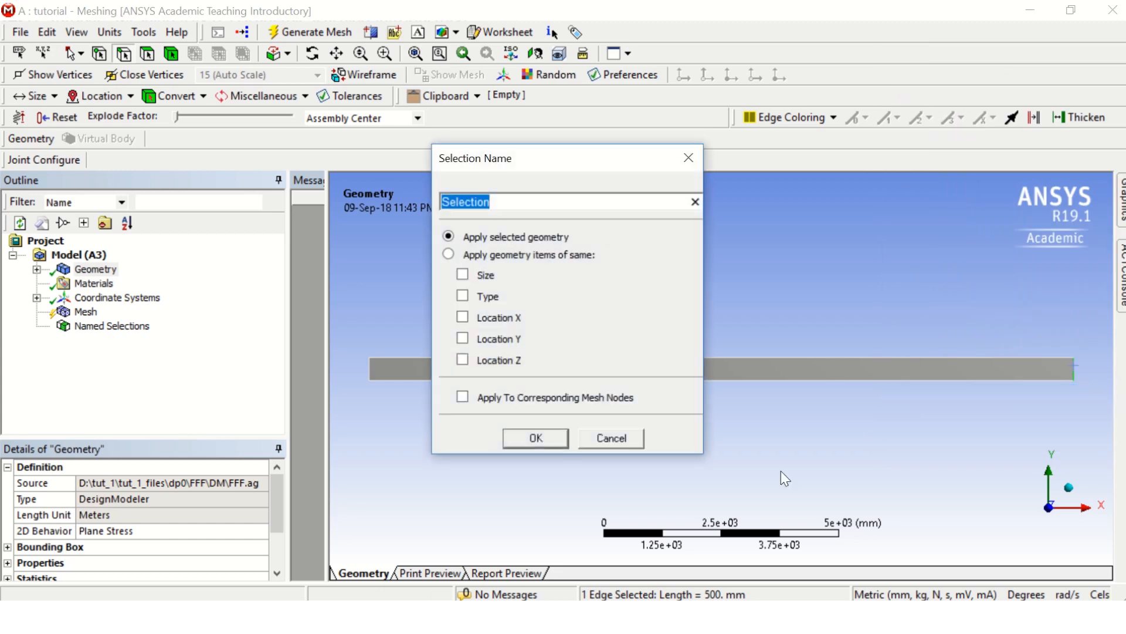
click(611, 438)
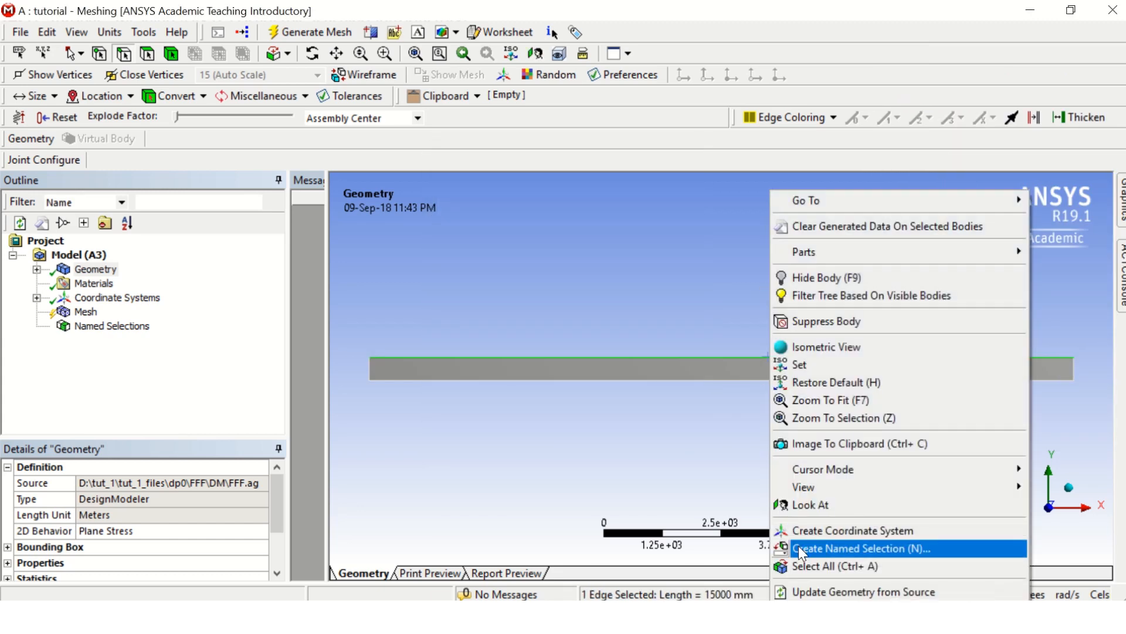
click(861, 548)
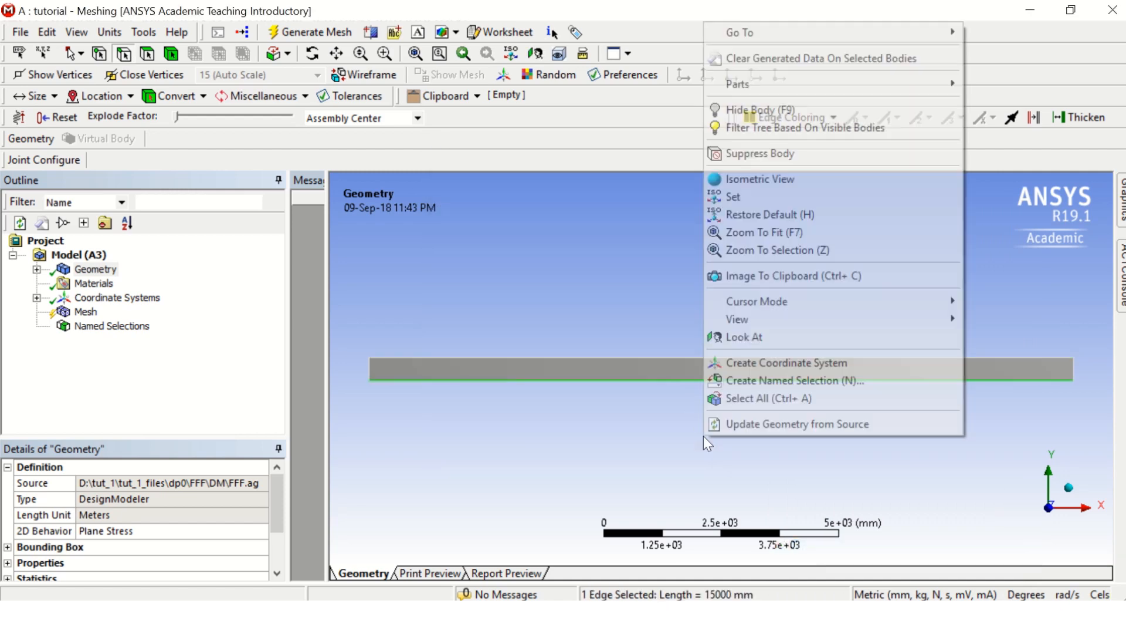
click(795, 380)
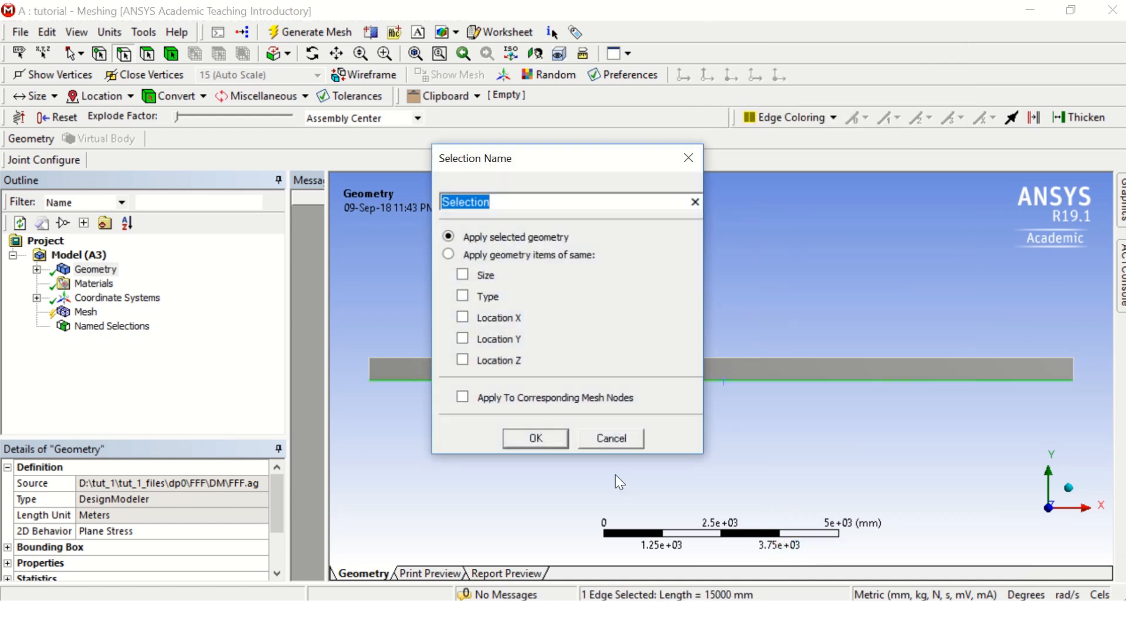
click(611, 437)
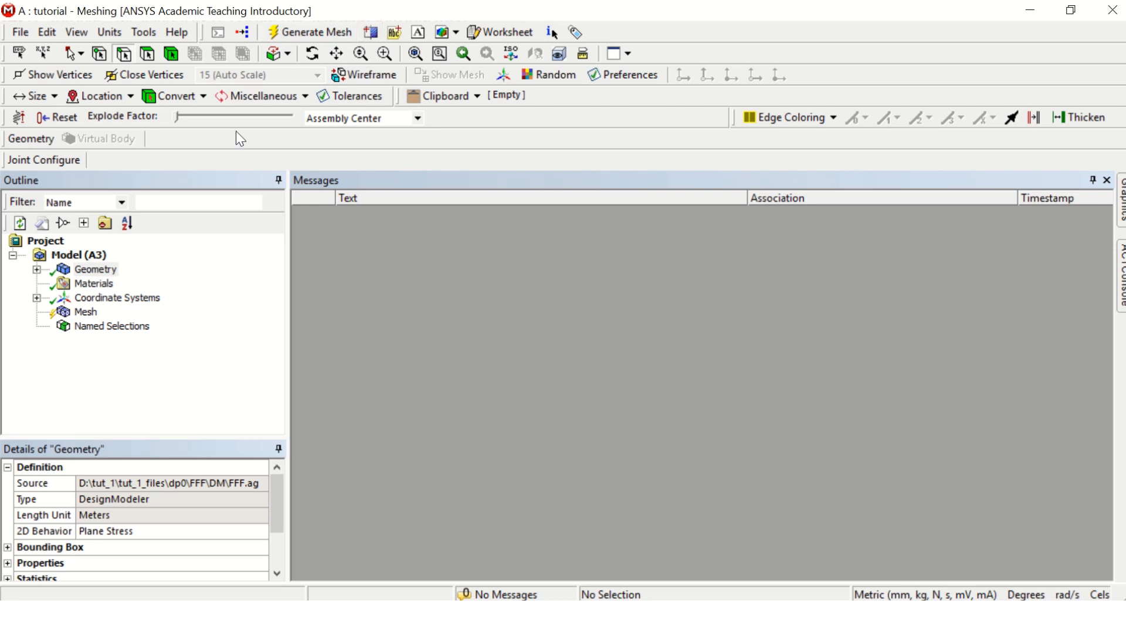
Step: Update the mesh from the Mesh branch and return to the Workbench project
click(86, 311)
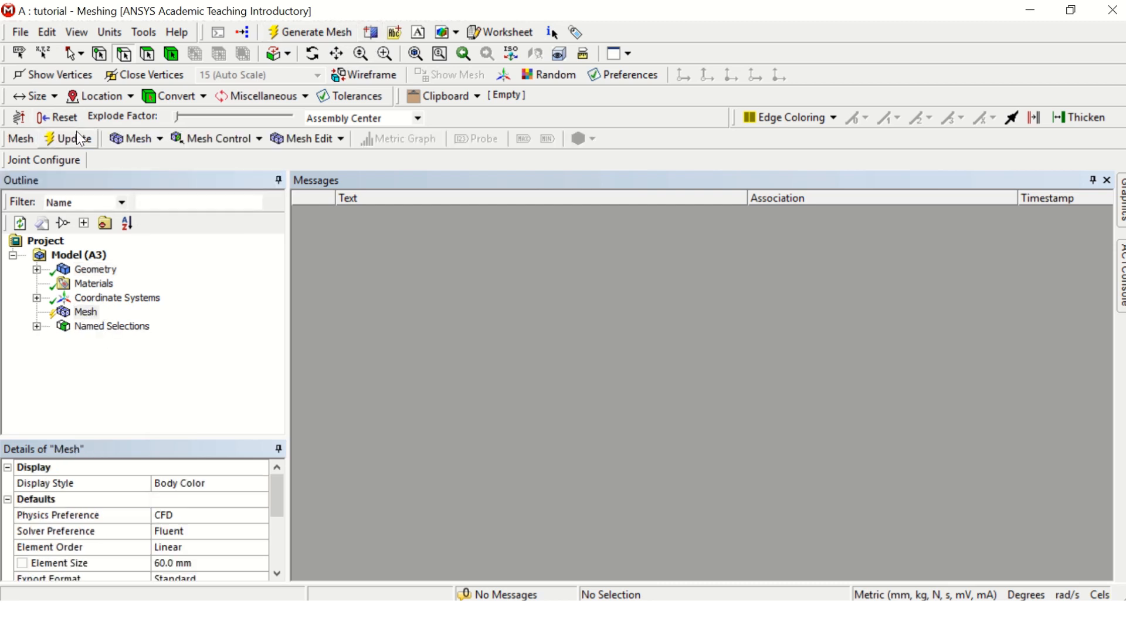
click(65, 138)
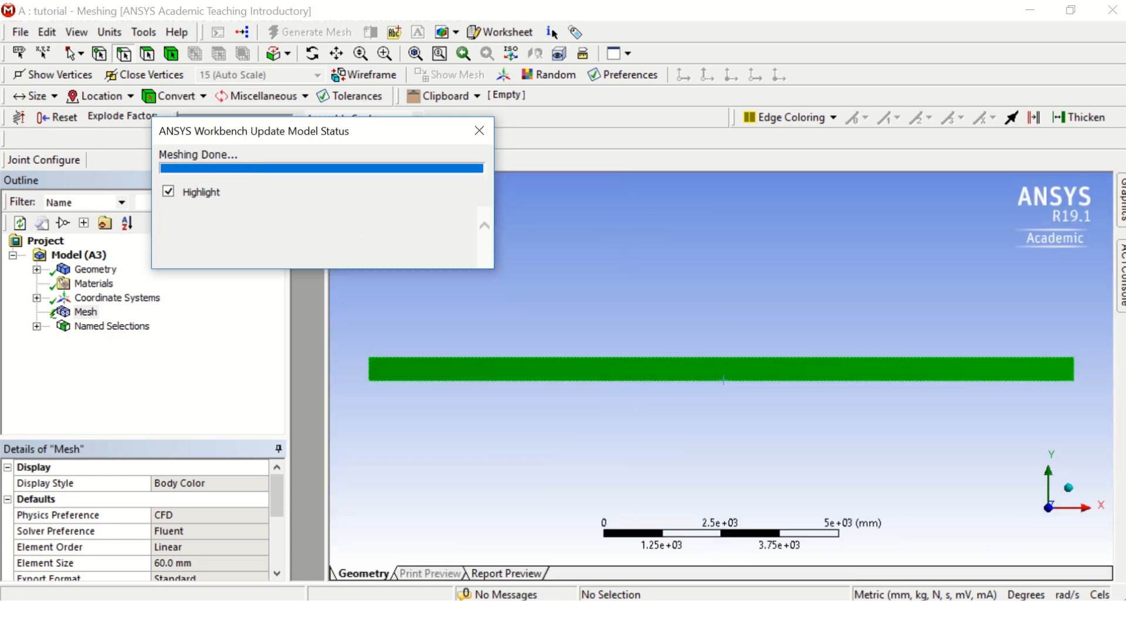
click(479, 131)
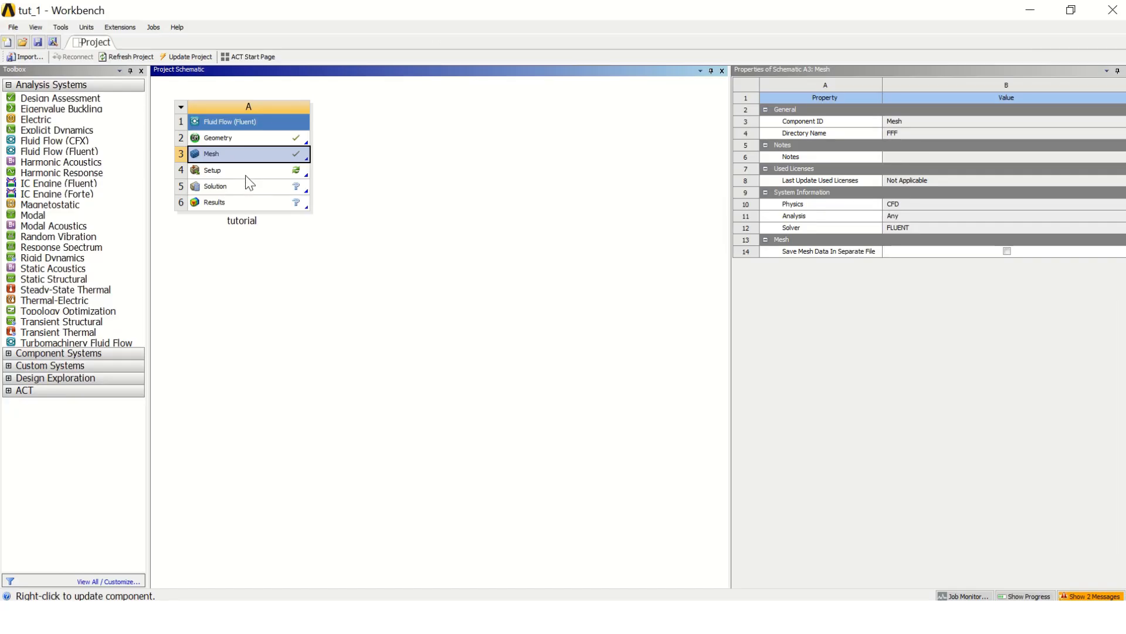
Step: Launch Fluent Setup in parallel on 4 local processes
double_click(223, 171)
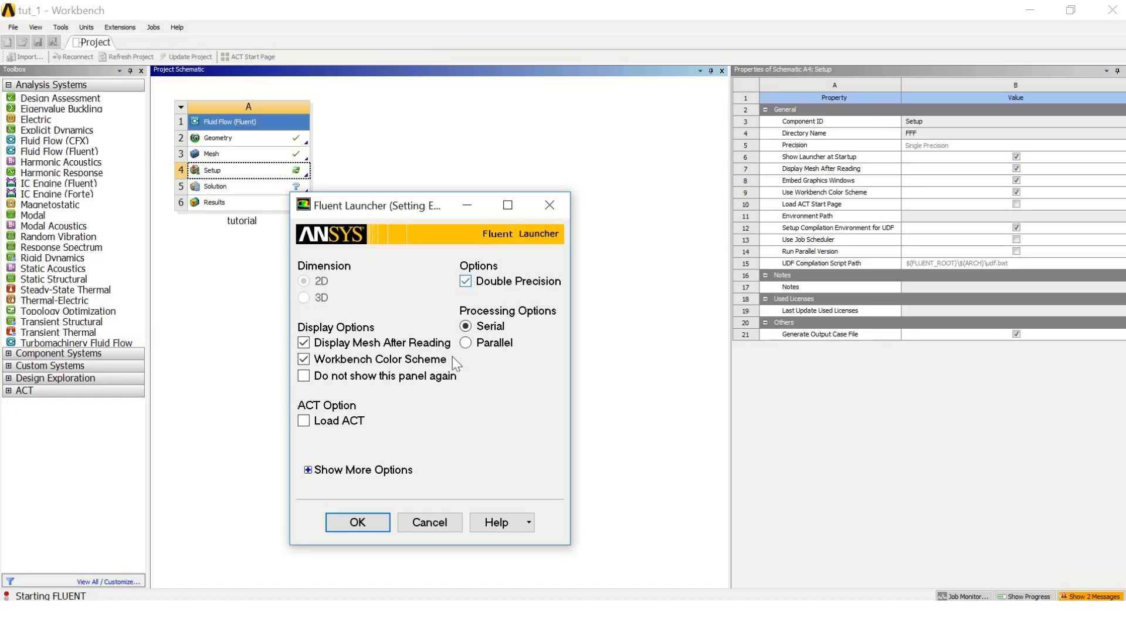
click(465, 342)
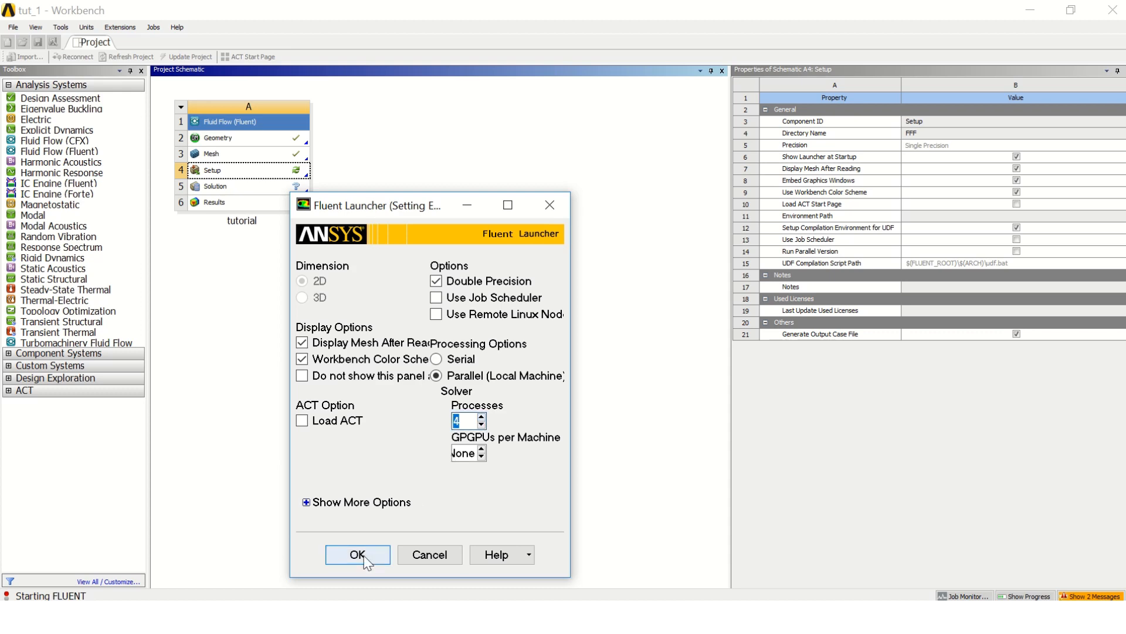
click(357, 554)
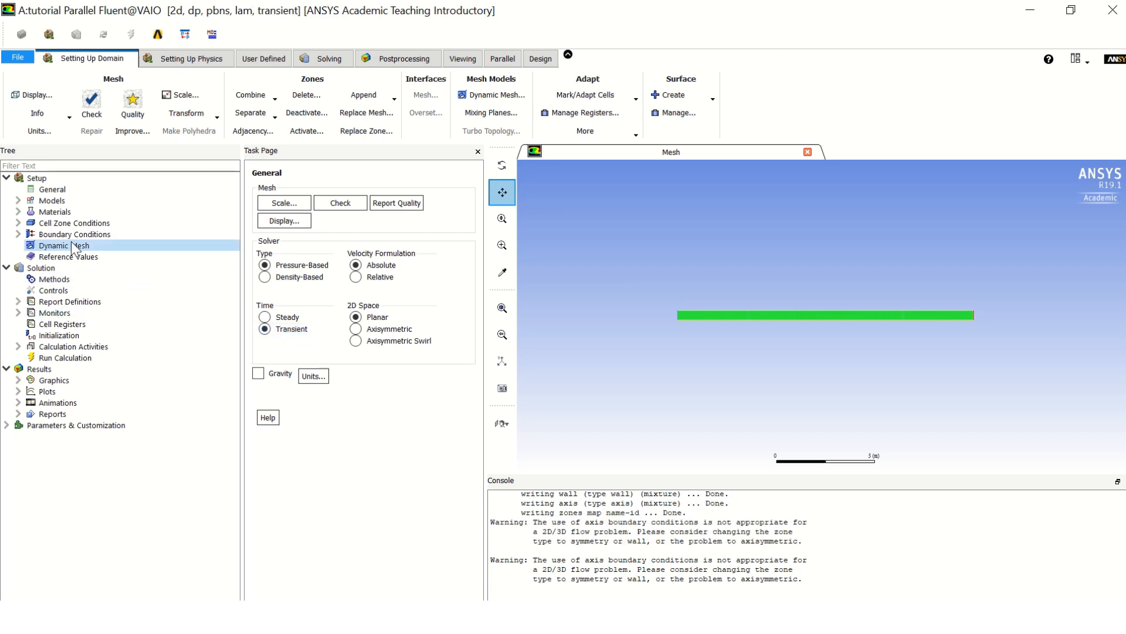
Step: Review the physics setup, materials air and aluminum, and select the inlet boundary zone
click(185, 58)
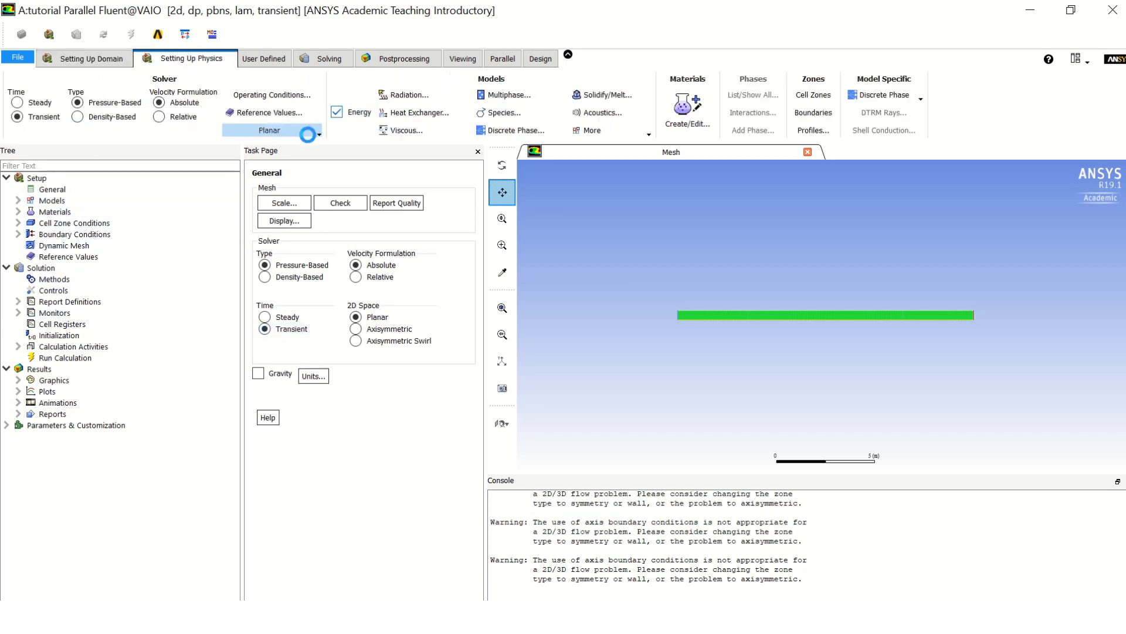
click(54, 380)
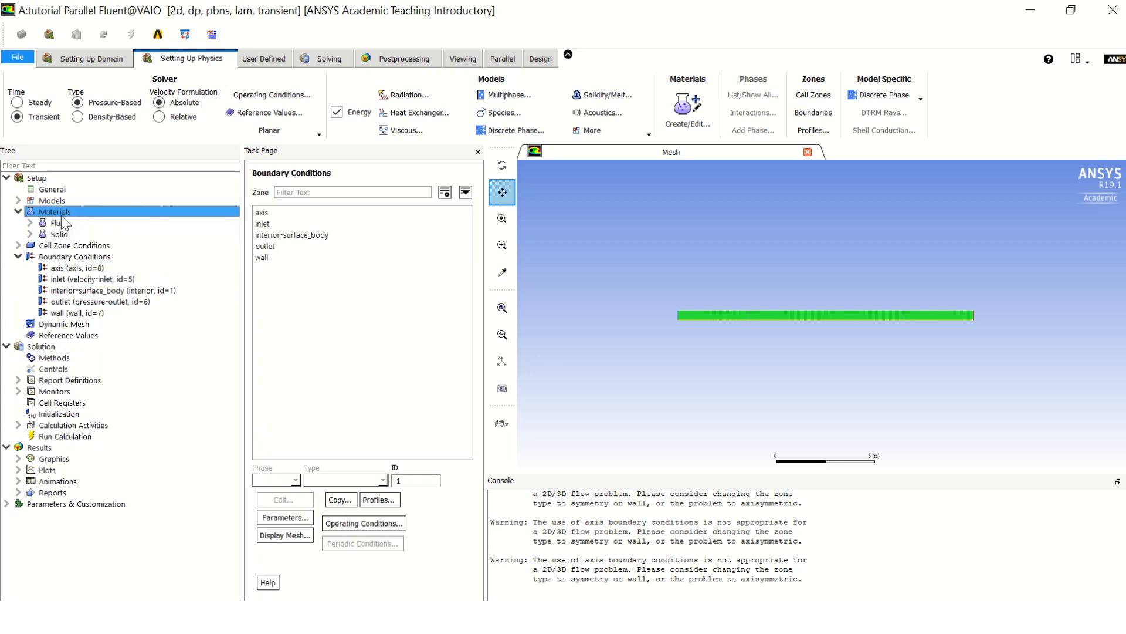
click(47, 211)
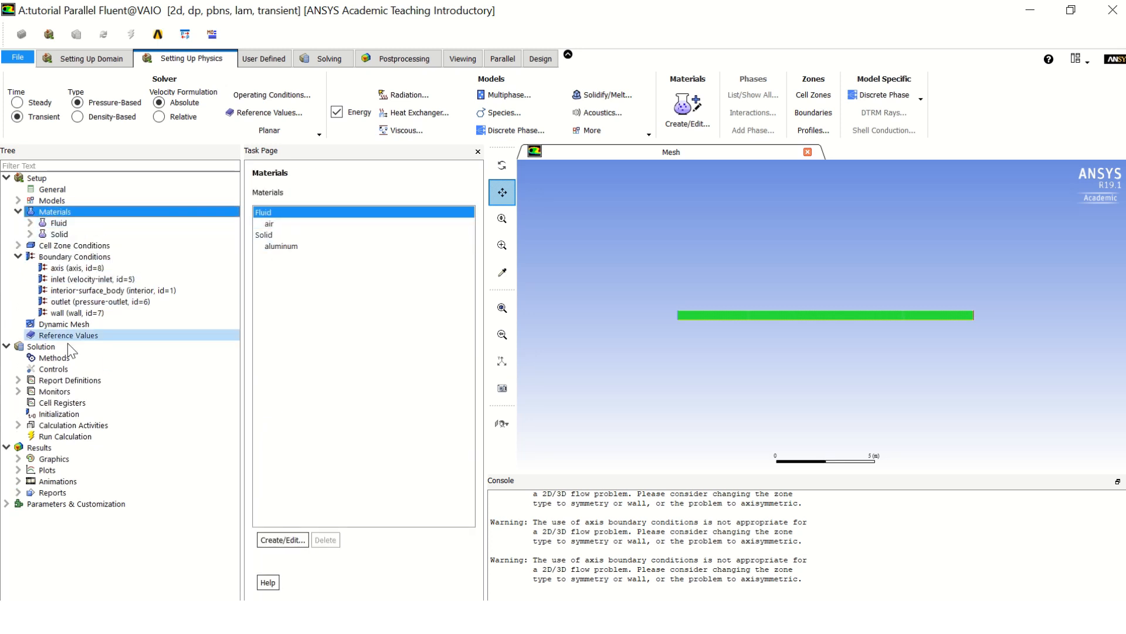
click(75, 256)
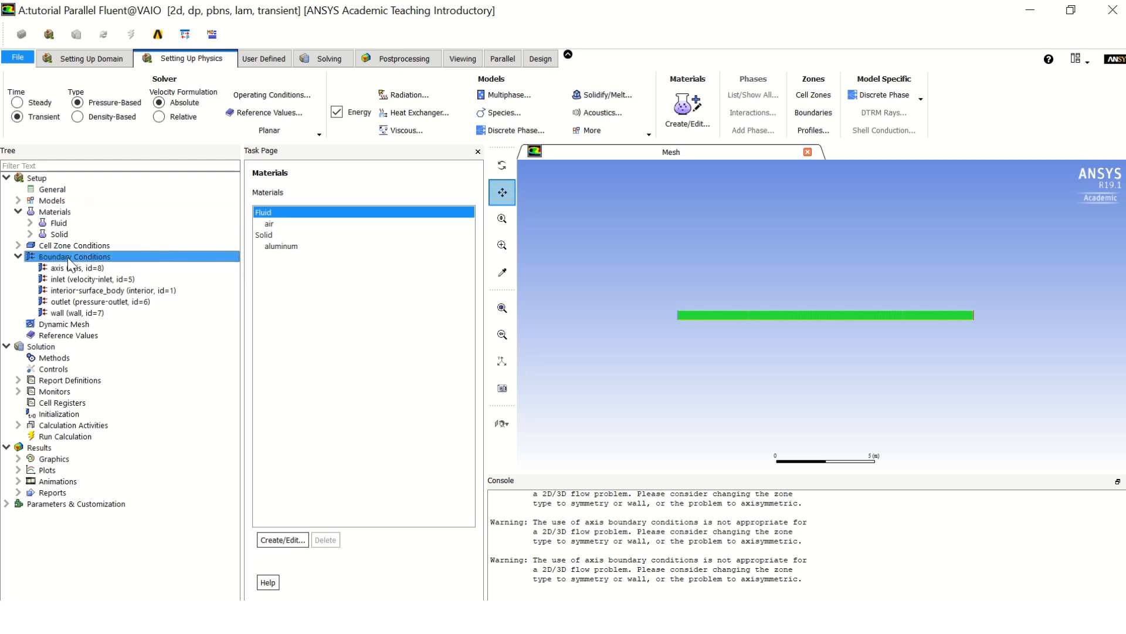
click(83, 279)
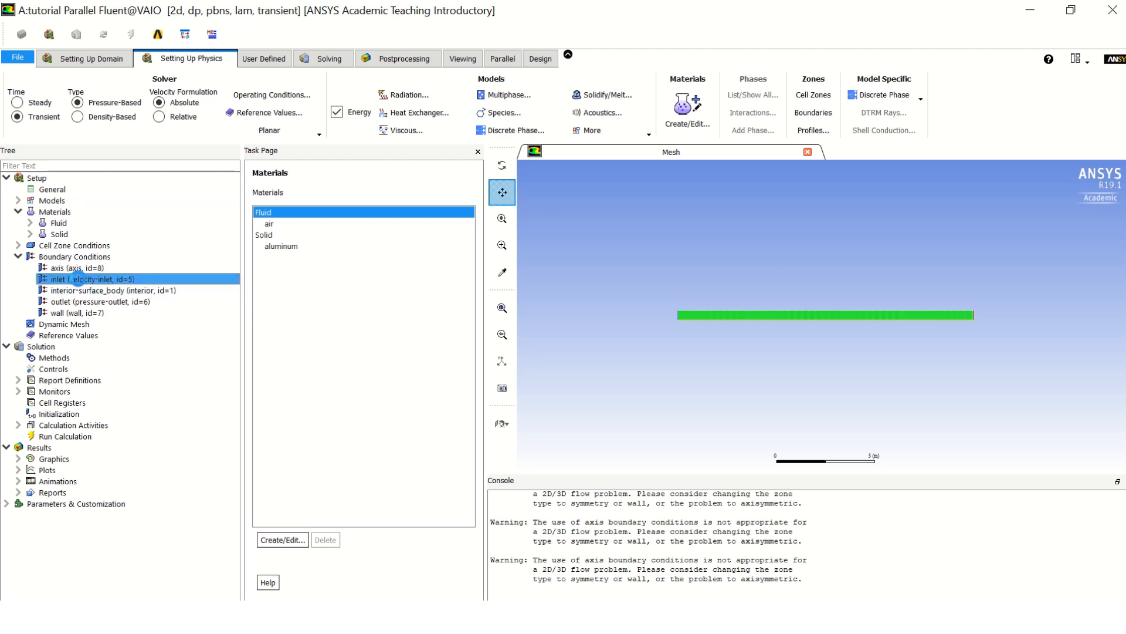
double_click(77, 279)
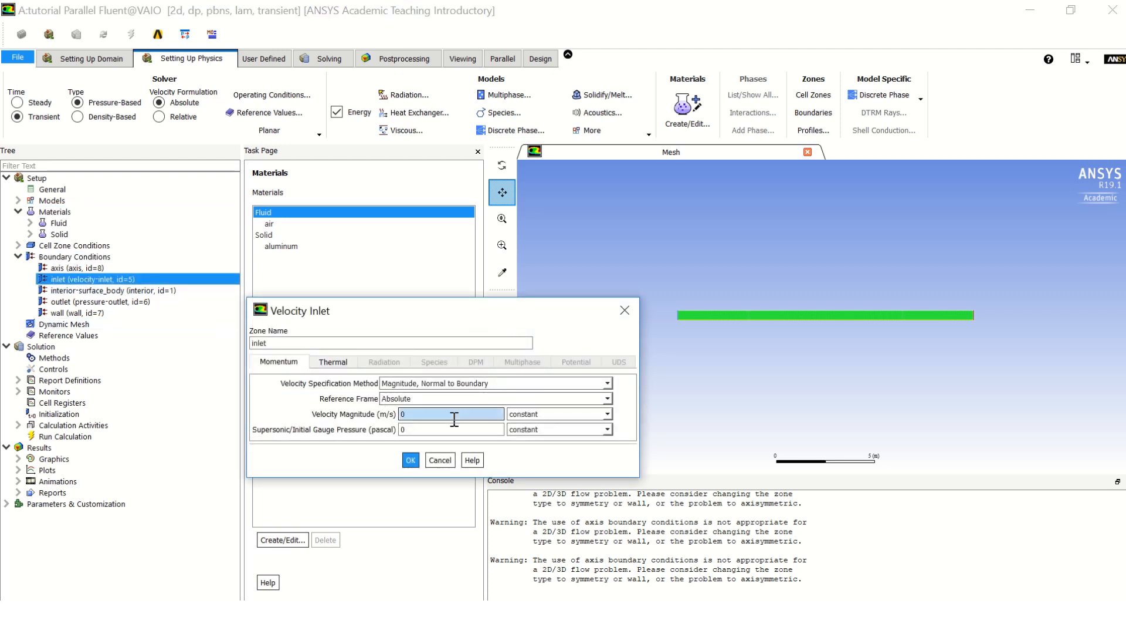
click(606, 413)
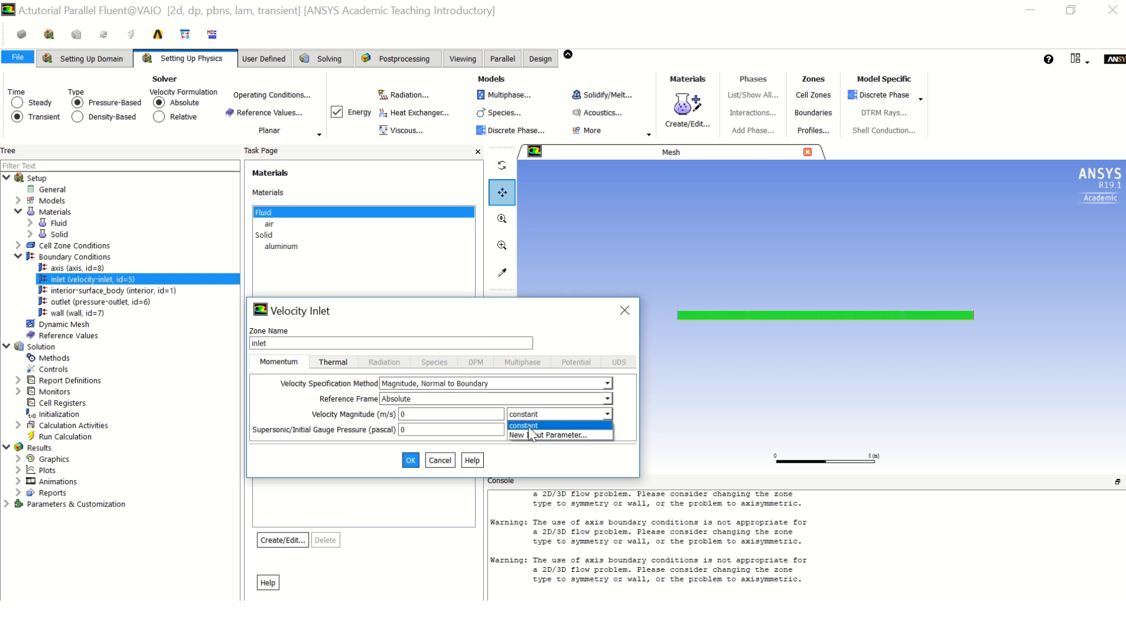
mouse_move(551, 428)
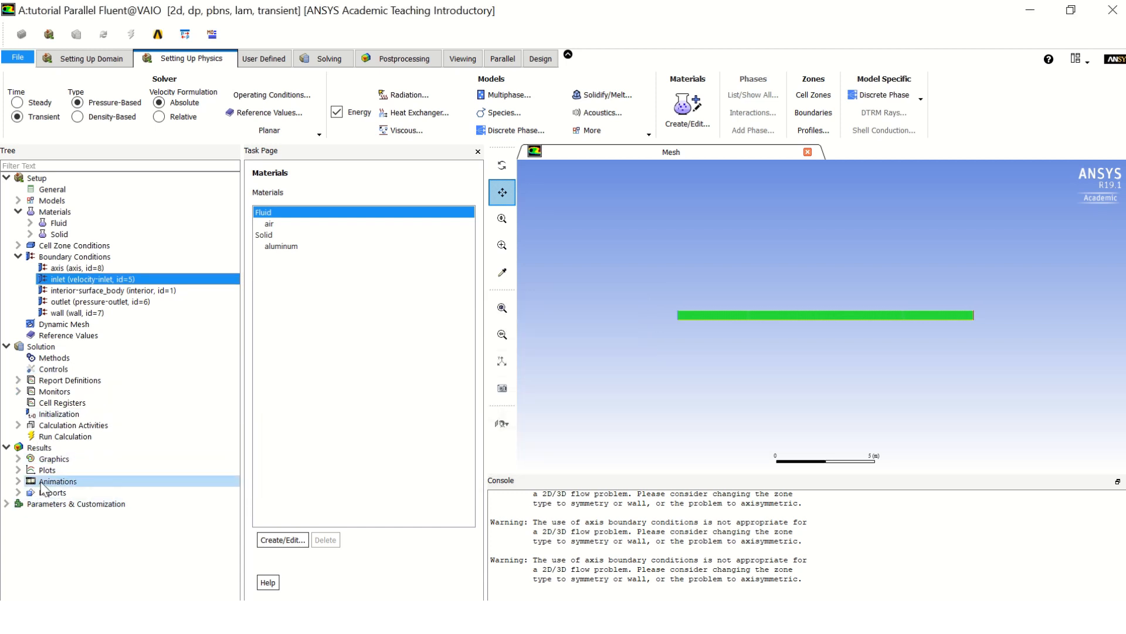
Step: Browse to unsteady.c in the Interpreted UDFs dialog, interpret it, and close
click(75, 504)
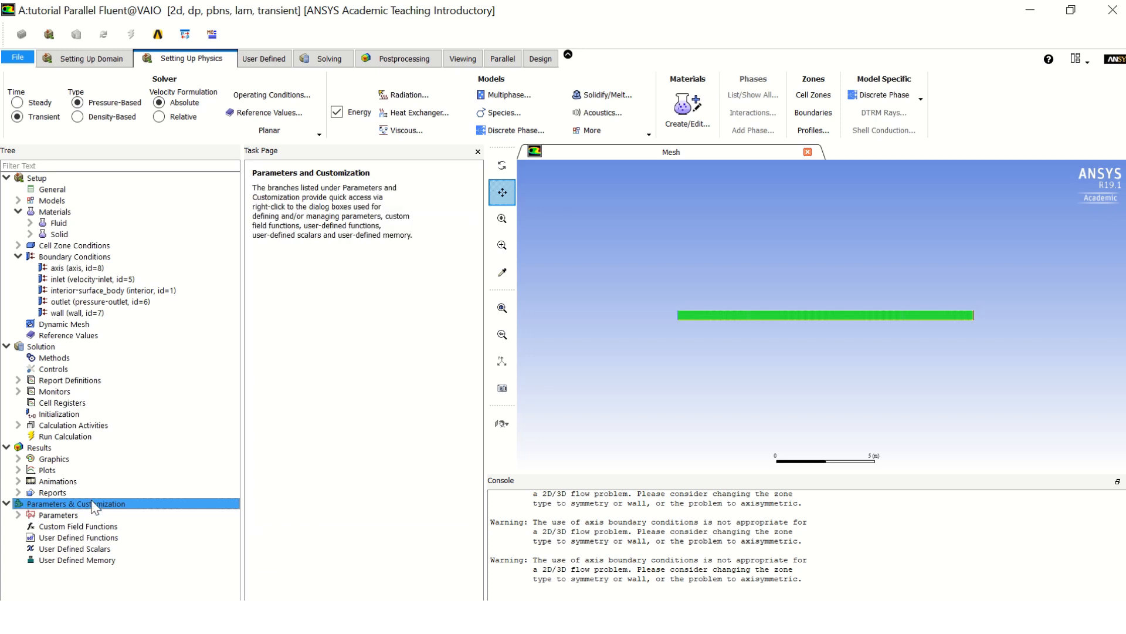
click(70, 538)
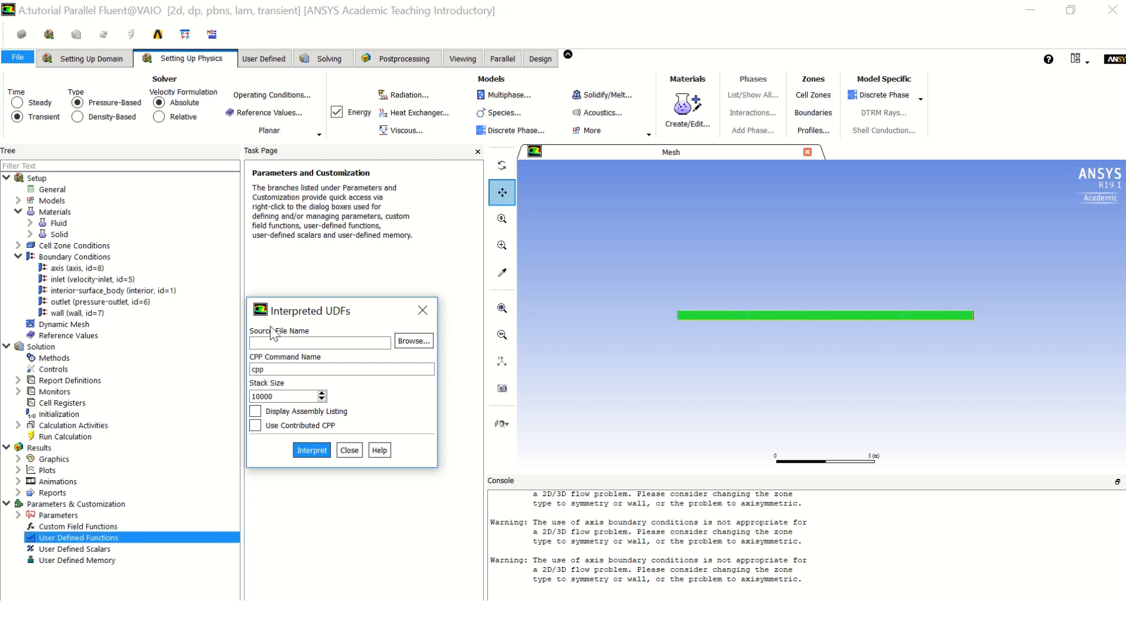
mouse_move(414, 341)
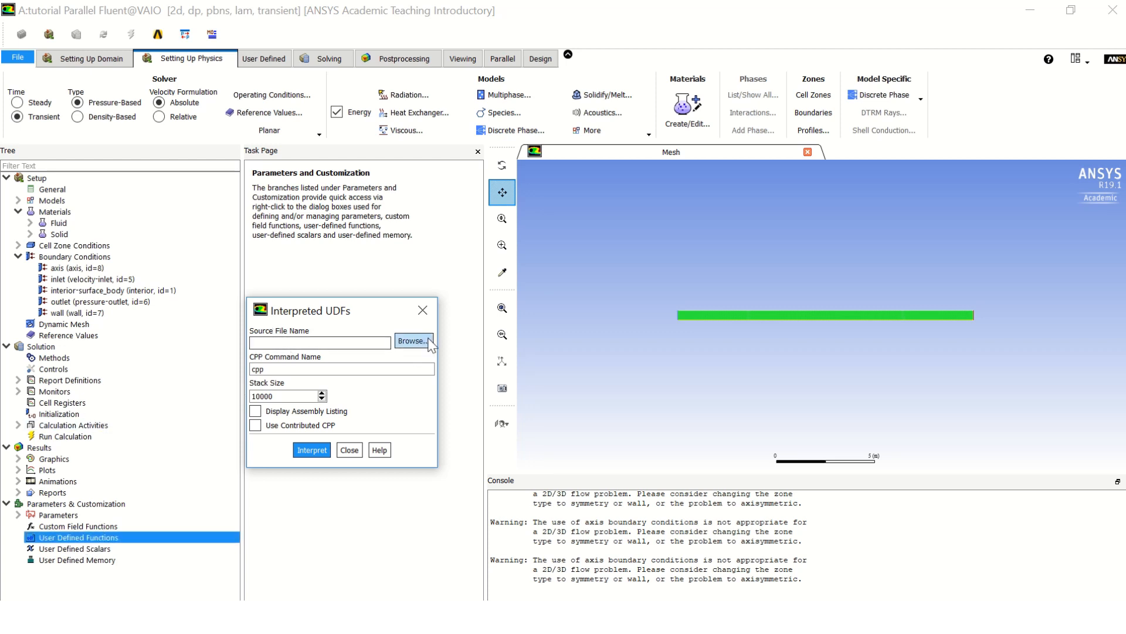
click(412, 340)
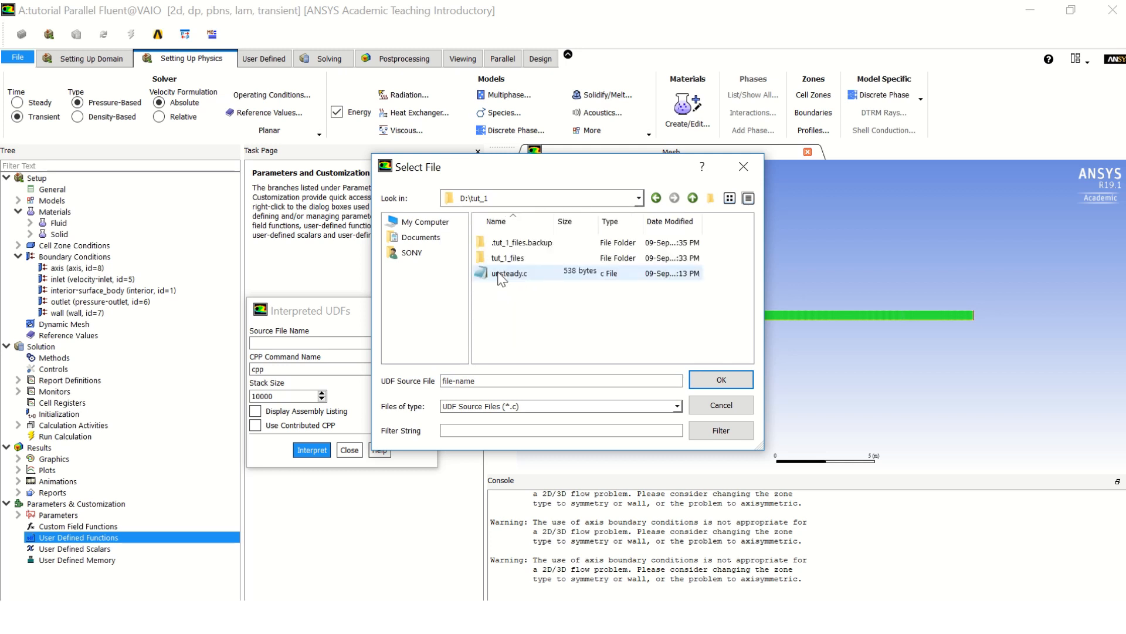
click(508, 273)
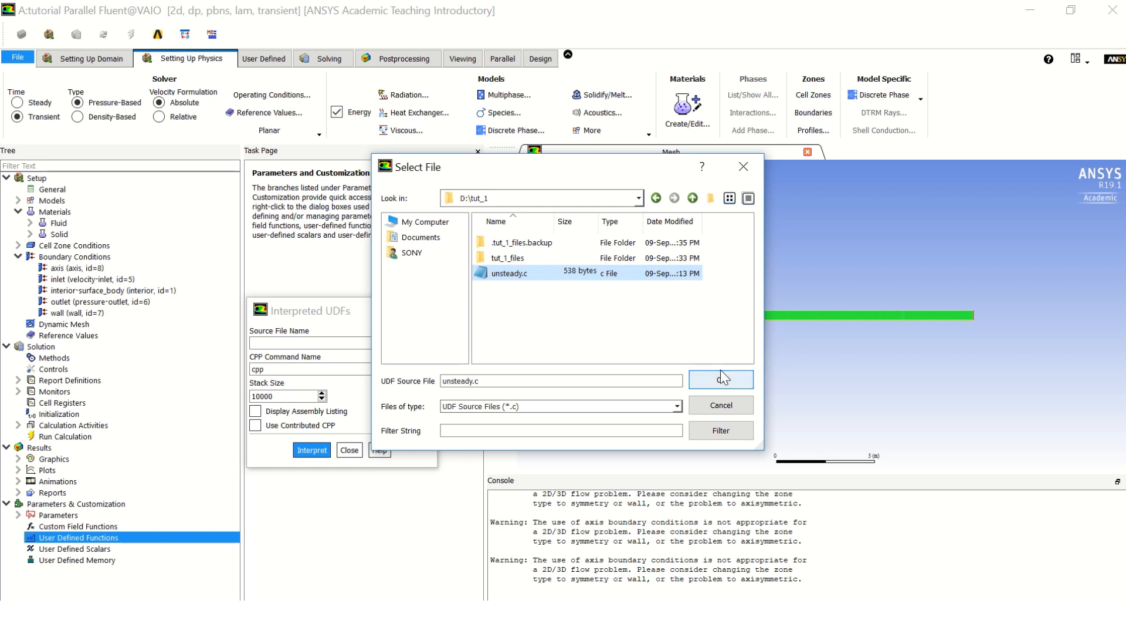
click(721, 379)
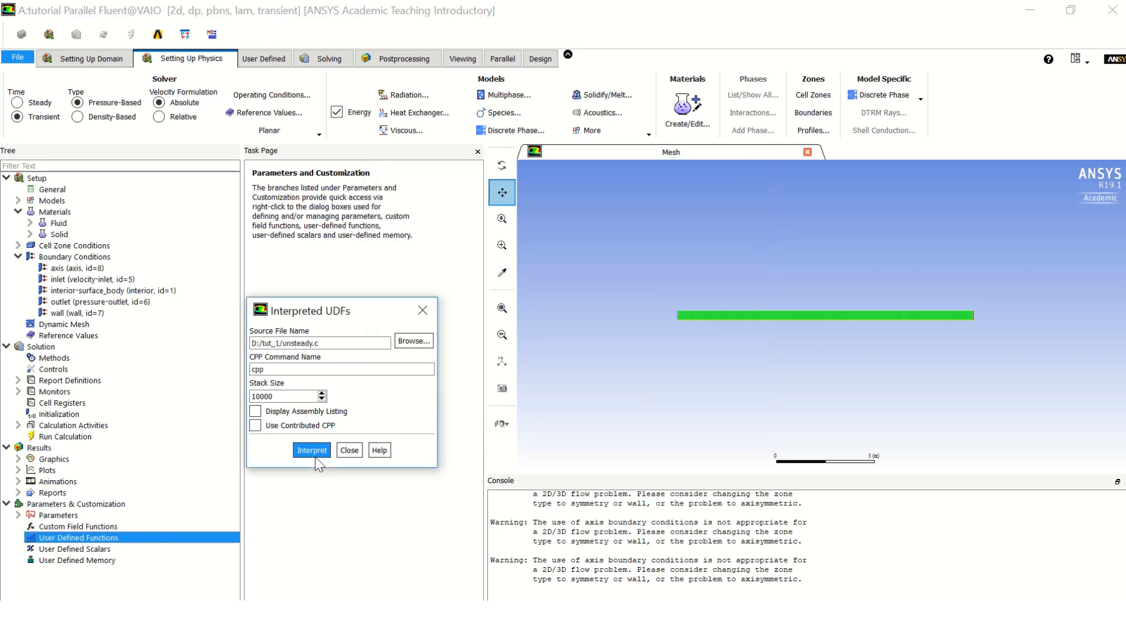
click(312, 450)
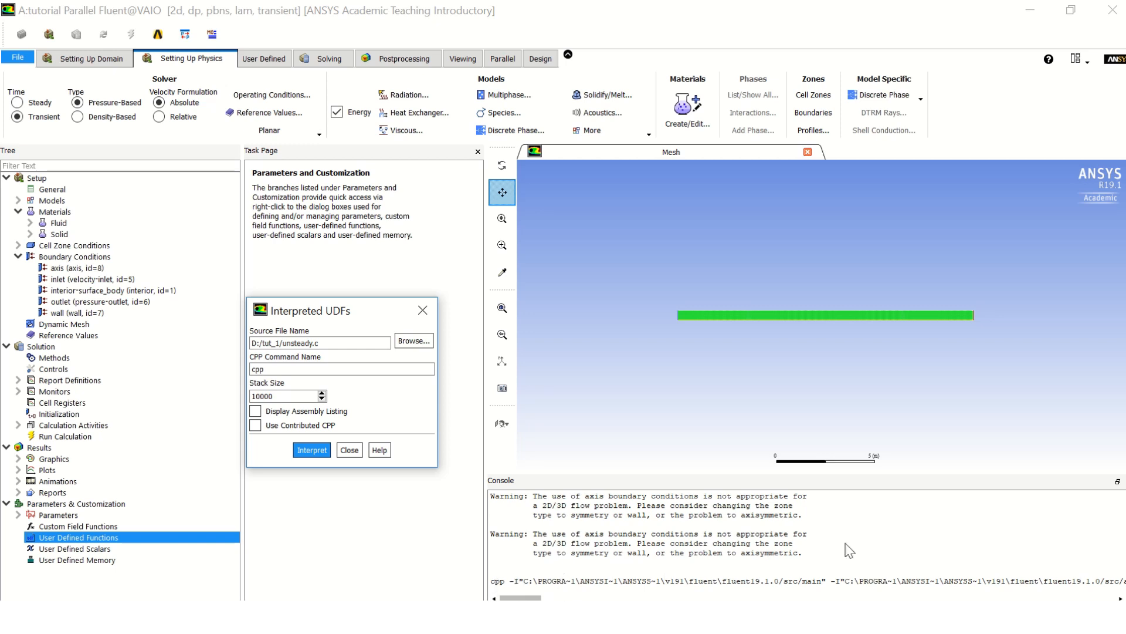
mouse_move(756, 557)
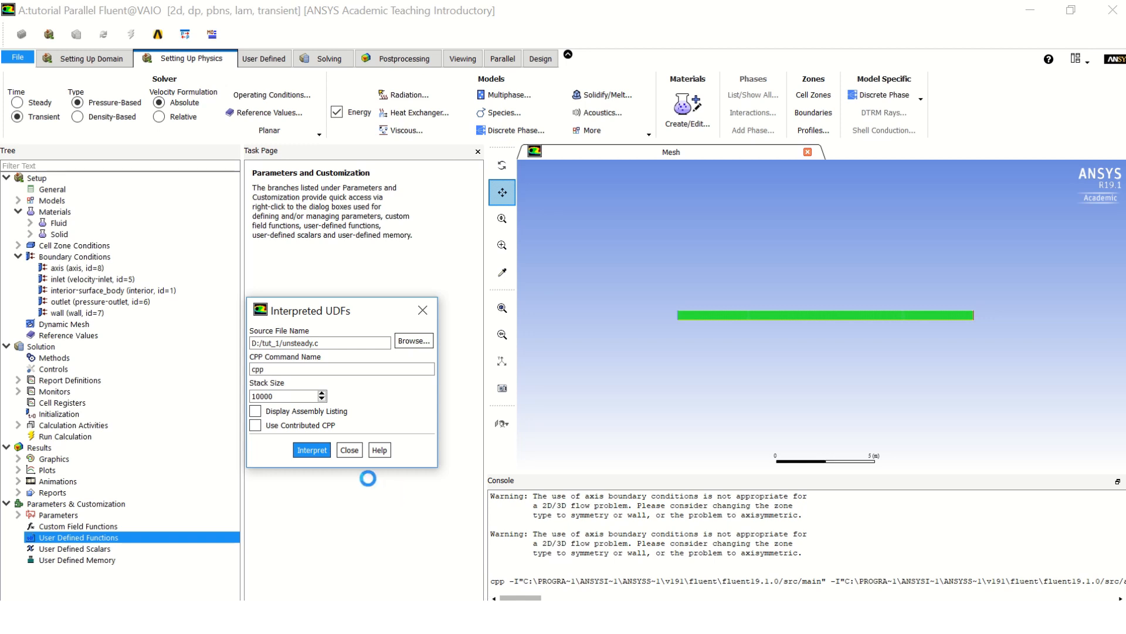
click(311, 449)
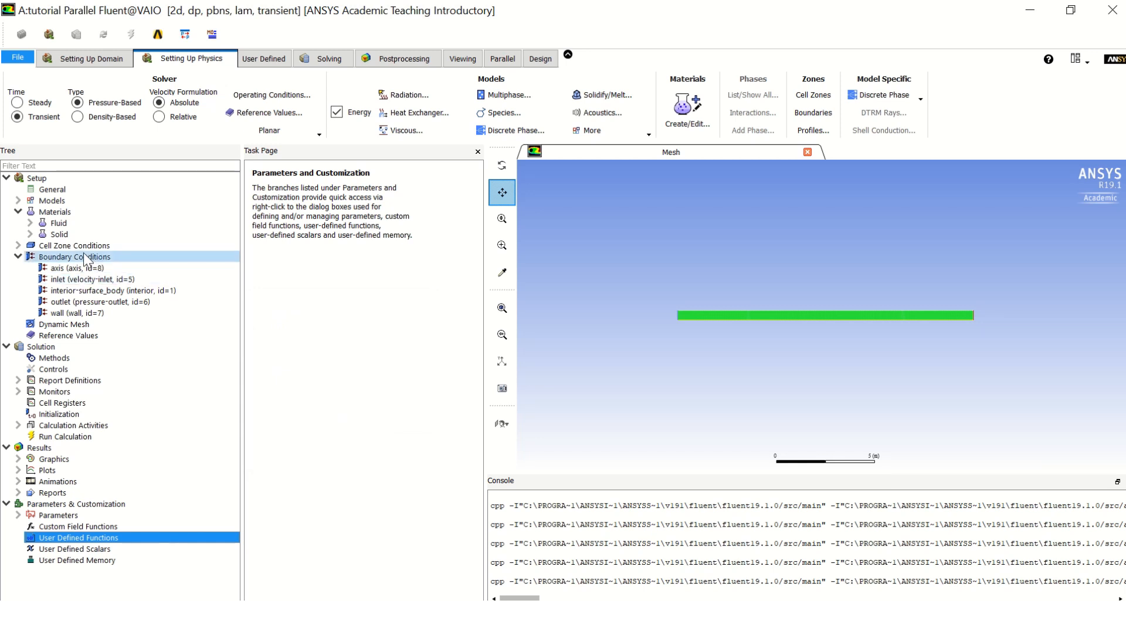
Step: Set the inlet velocity magnitude to the udf unsteady_velocity profile and confirm
click(76, 256)
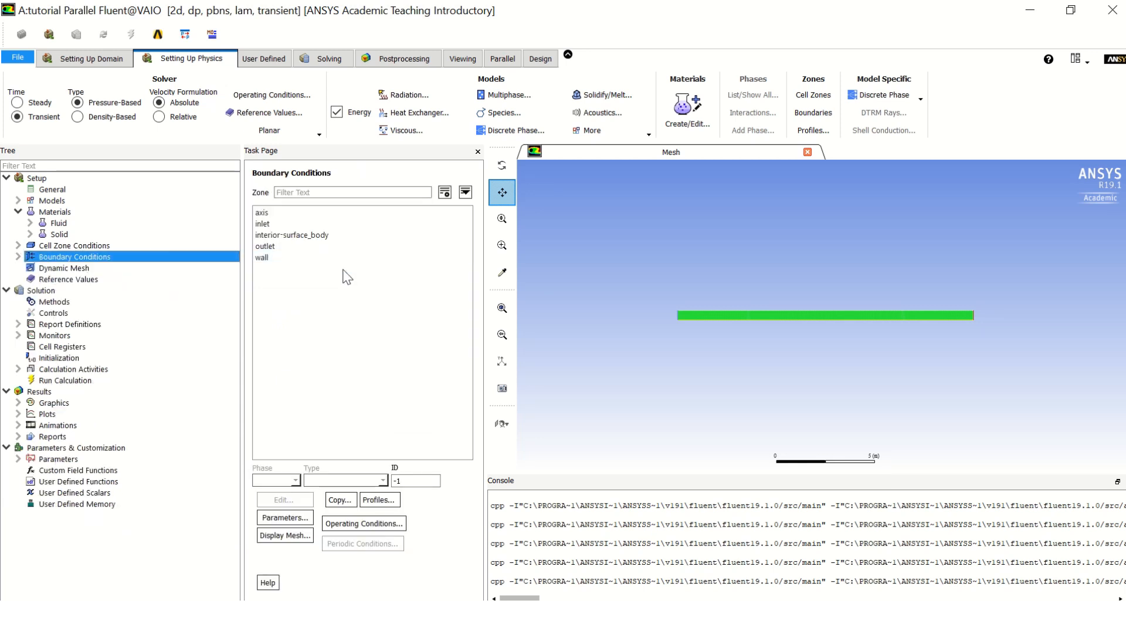
double_click(263, 223)
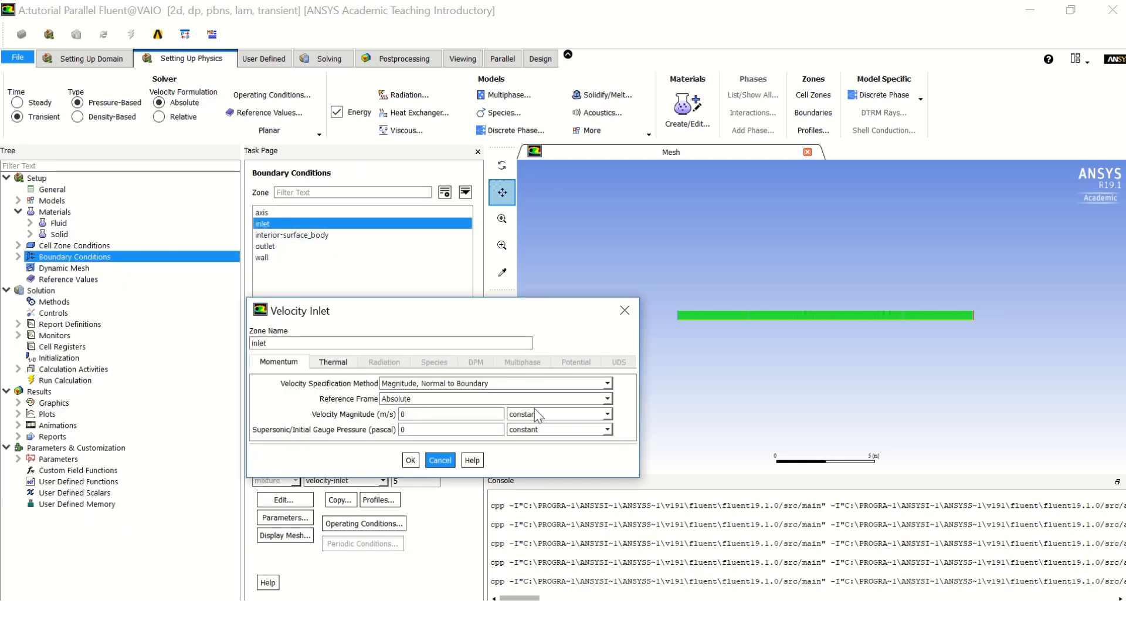
click(607, 414)
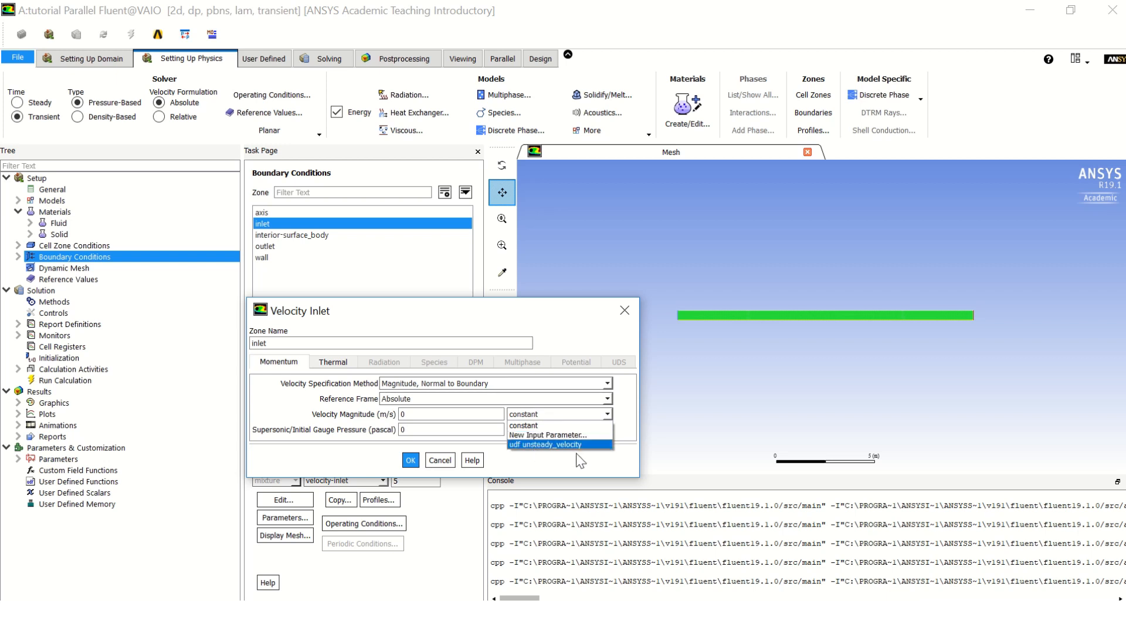
mouse_move(560, 451)
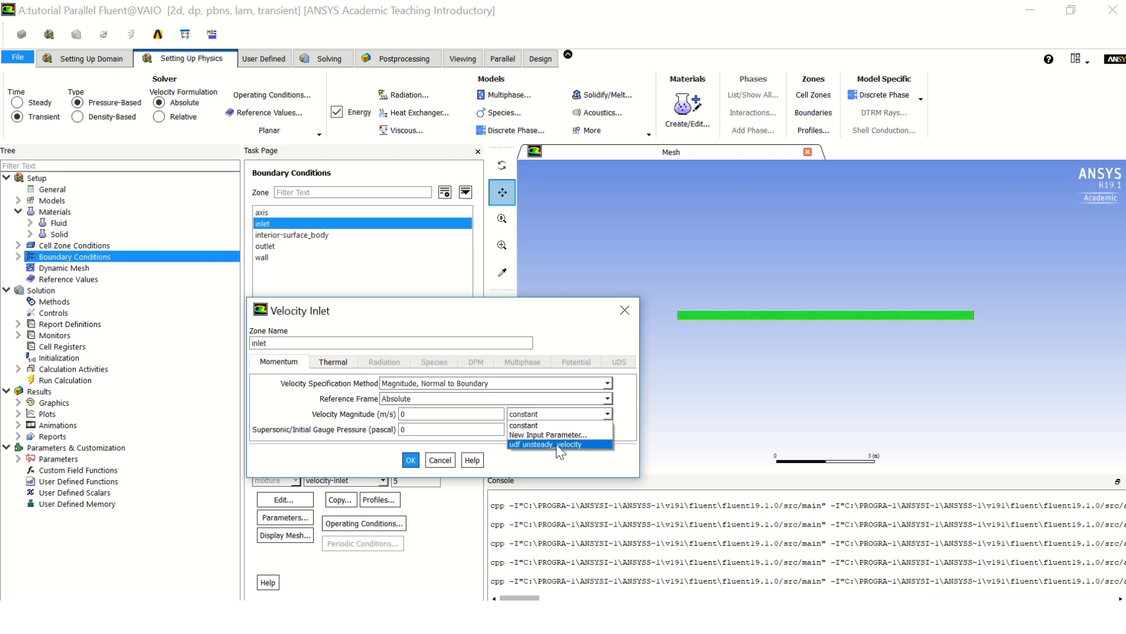
mouse_move(574, 452)
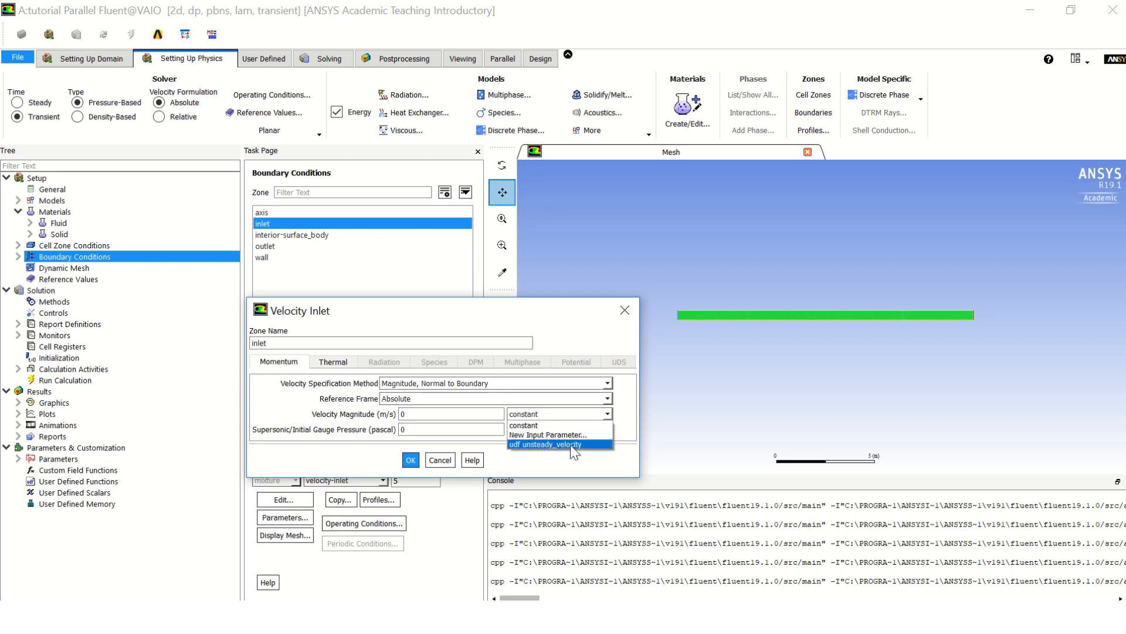
click(559, 444)
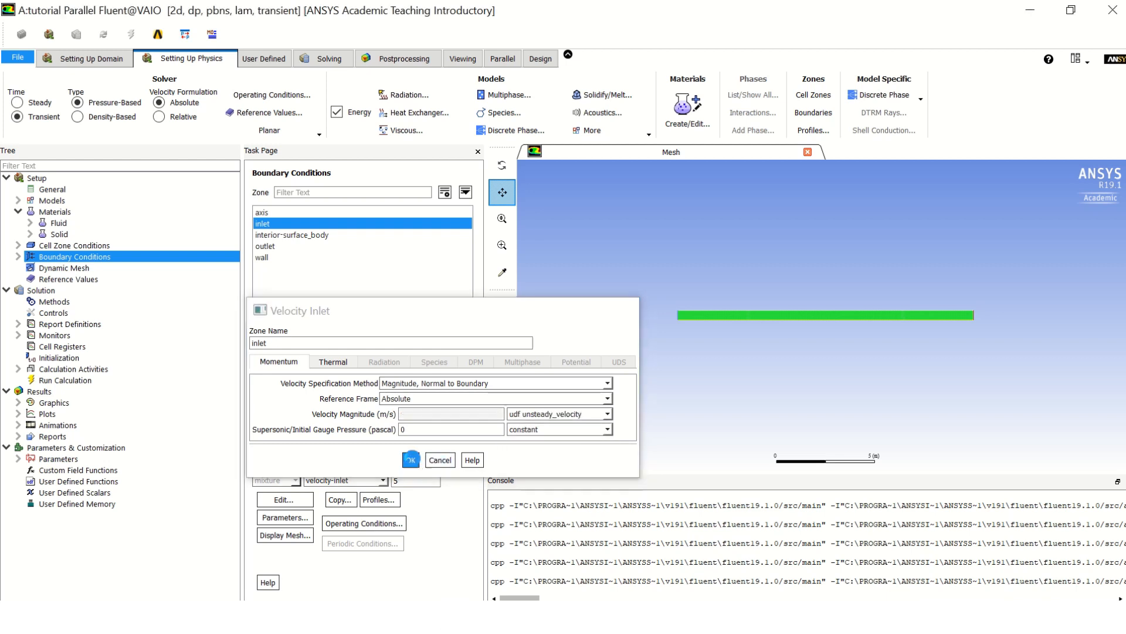
click(440, 459)
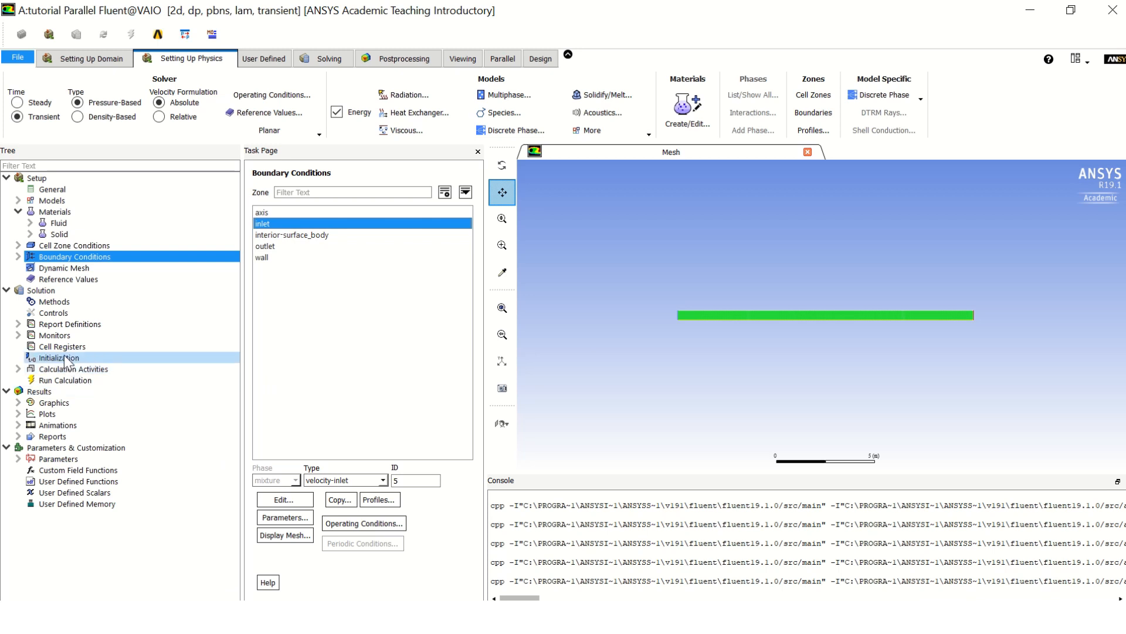
Step: Run standard initialization computed from the inlet and bring up the run calculation settings
click(52, 357)
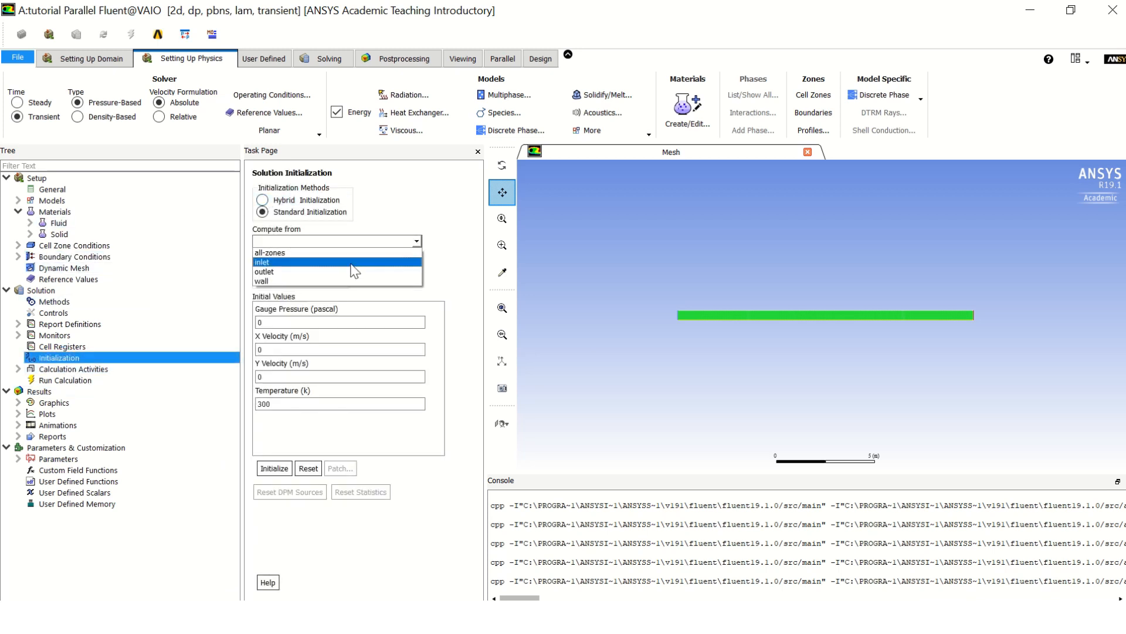
click(281, 262)
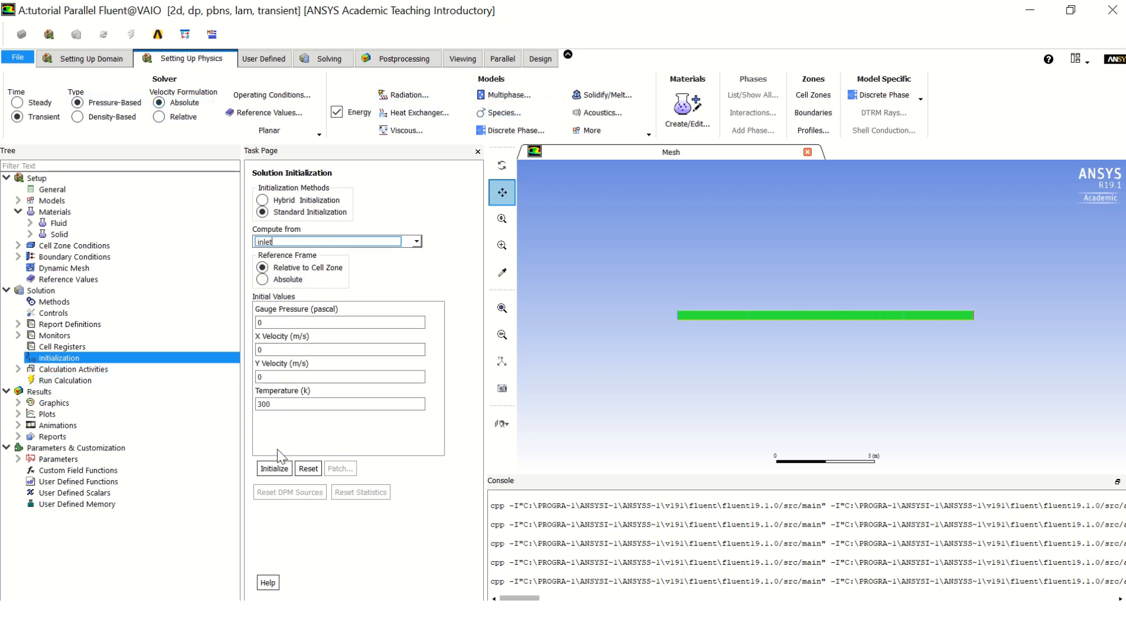
click(274, 468)
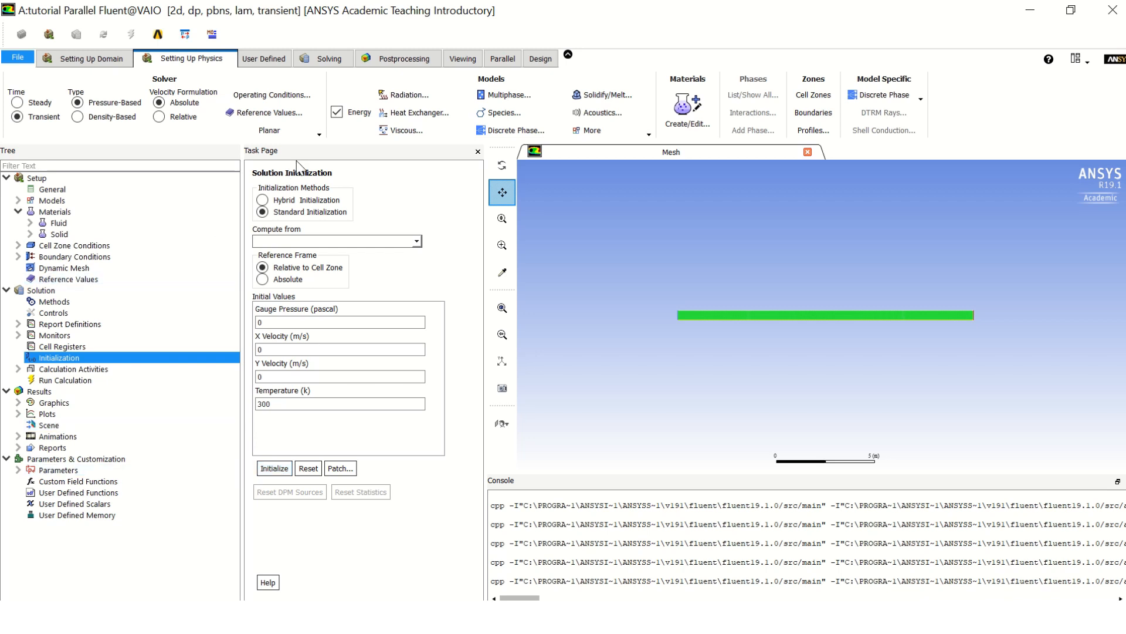
click(325, 58)
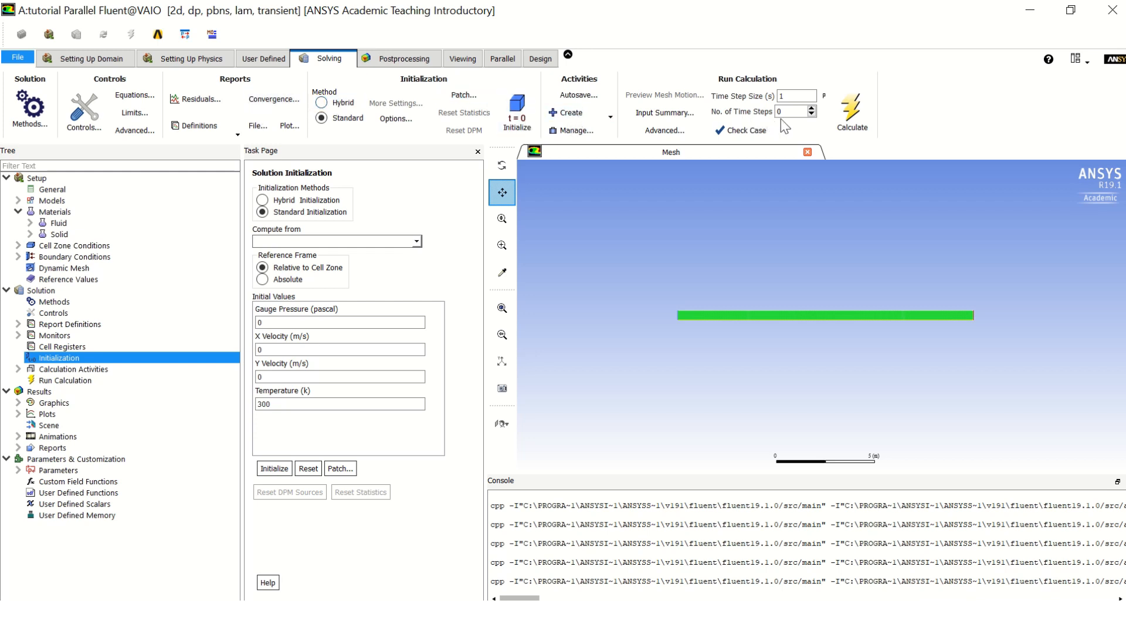
mouse_move(978, 144)
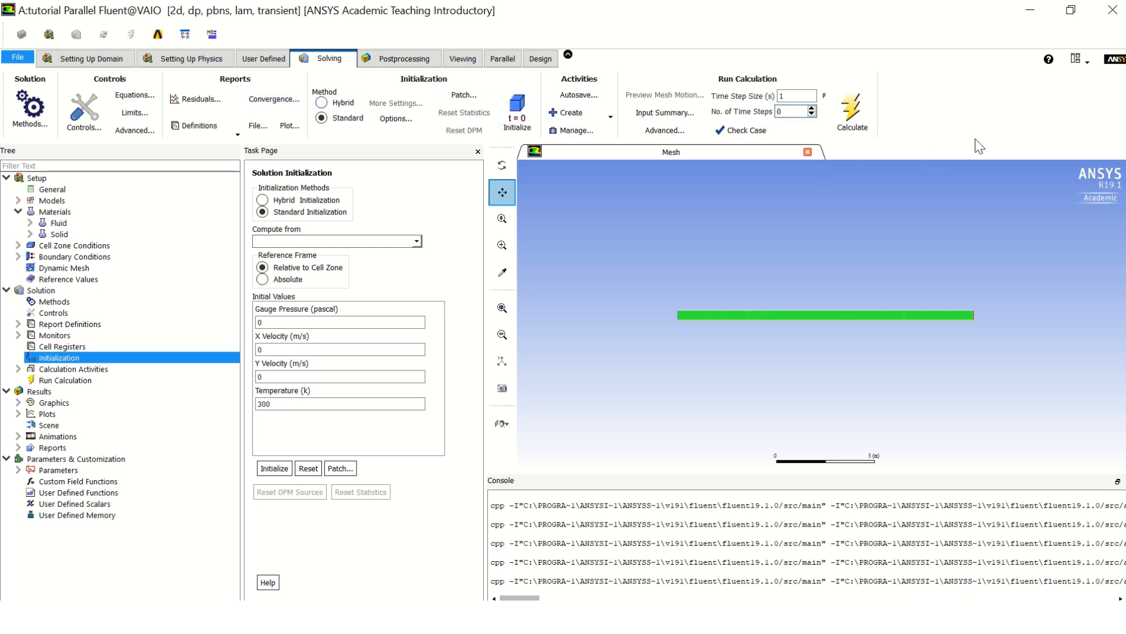
Step: Set 50 time steps and animate filled velocity magnitude contours (contour-1) every time step
text(50)
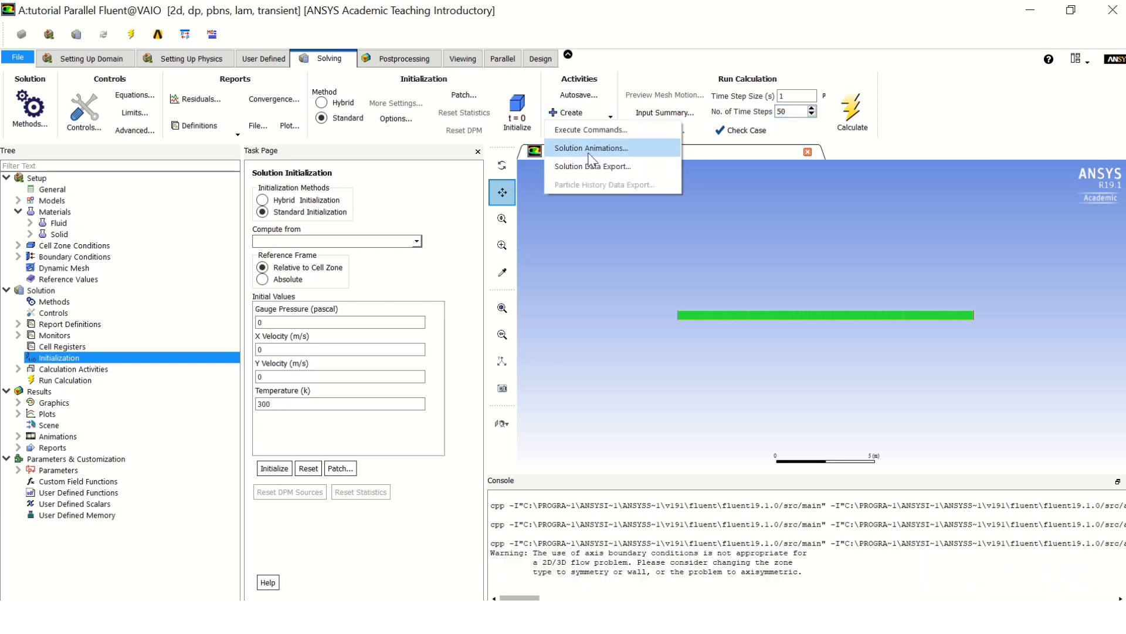
click(592, 147)
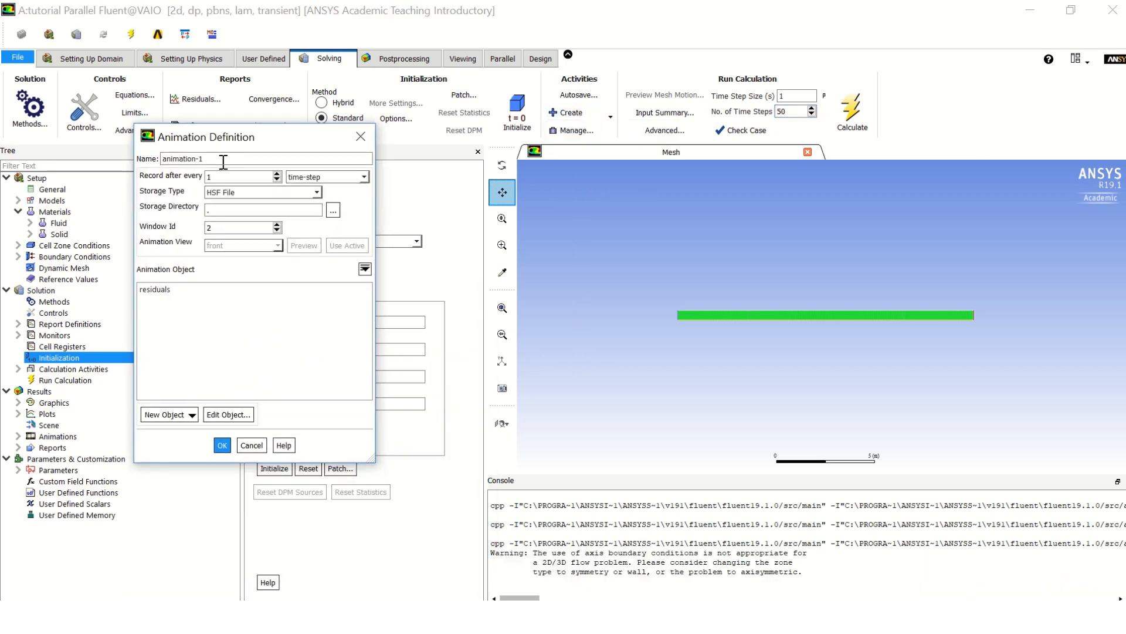
click(166, 414)
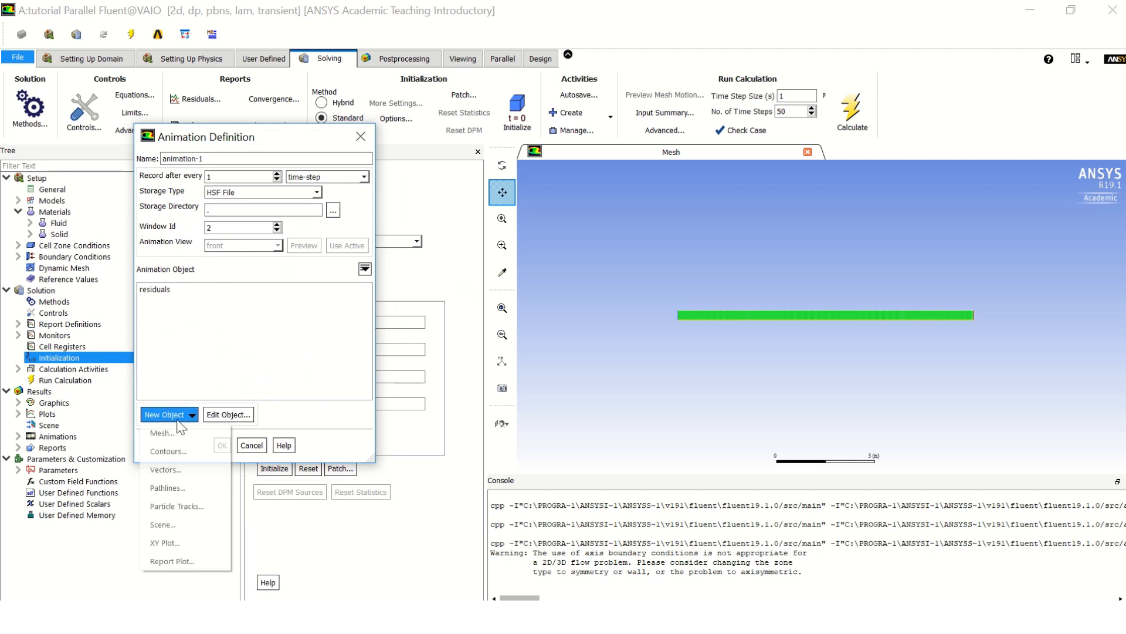
click(168, 451)
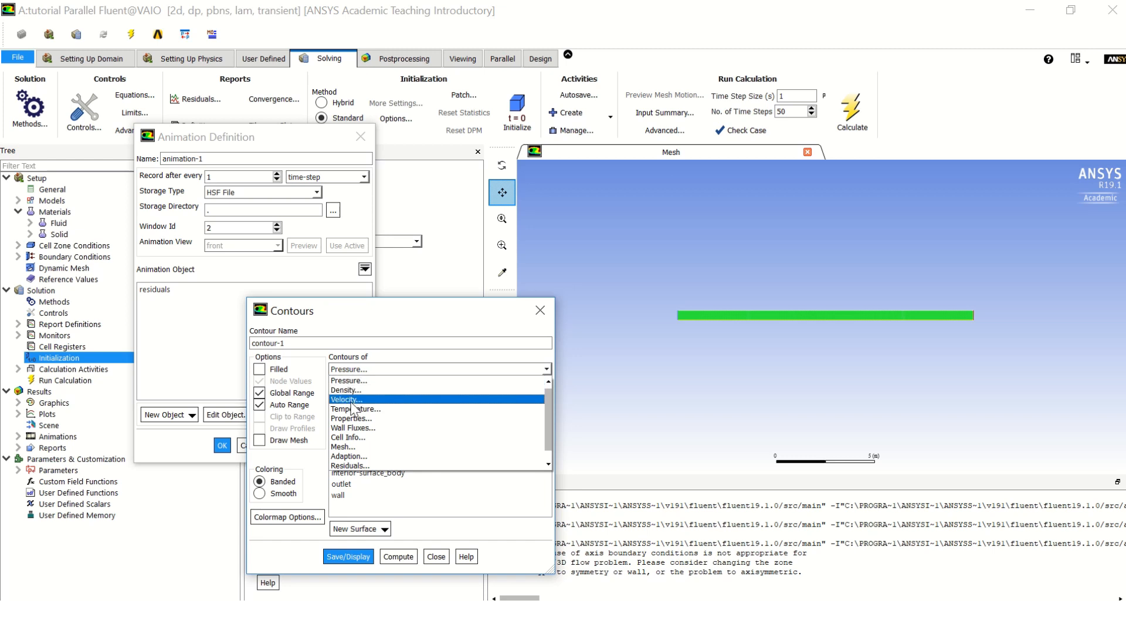
click(347, 399)
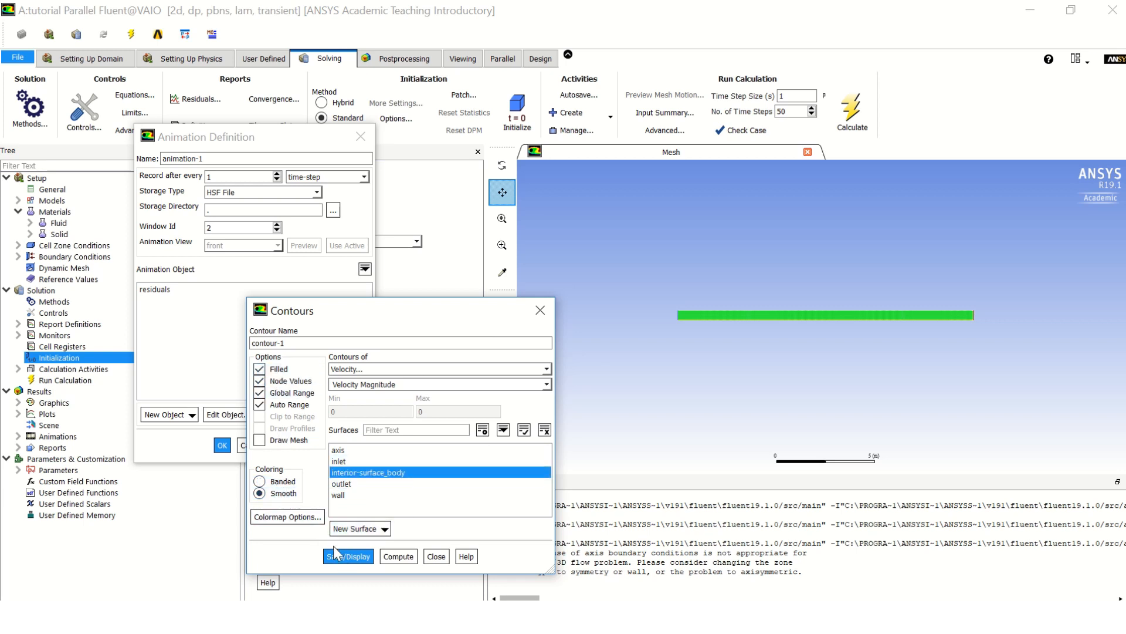
click(348, 557)
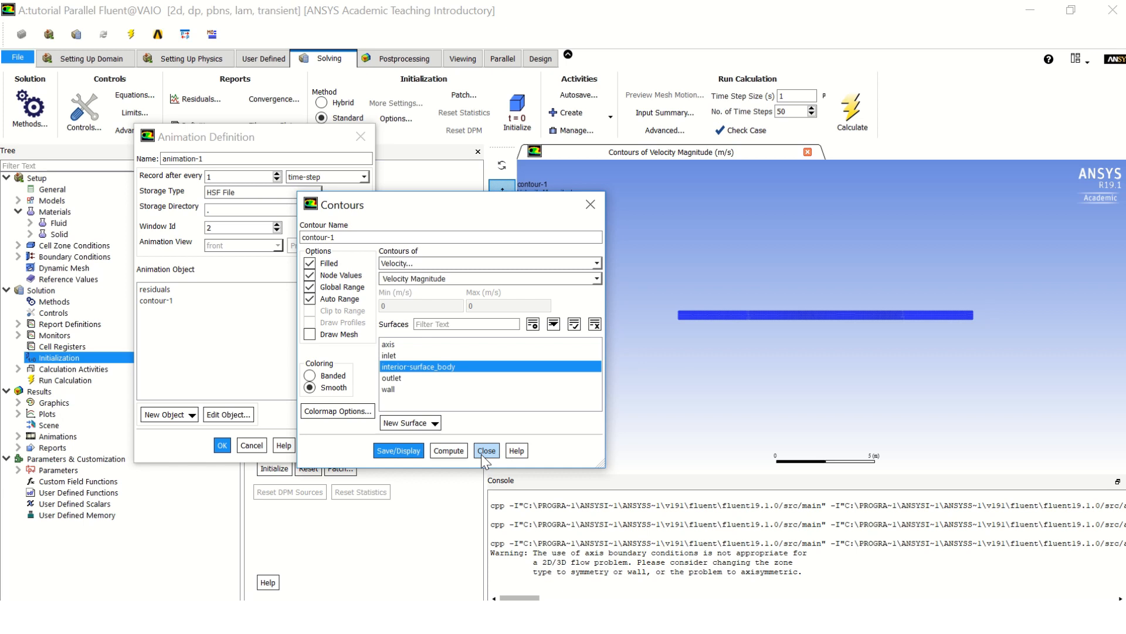
click(487, 451)
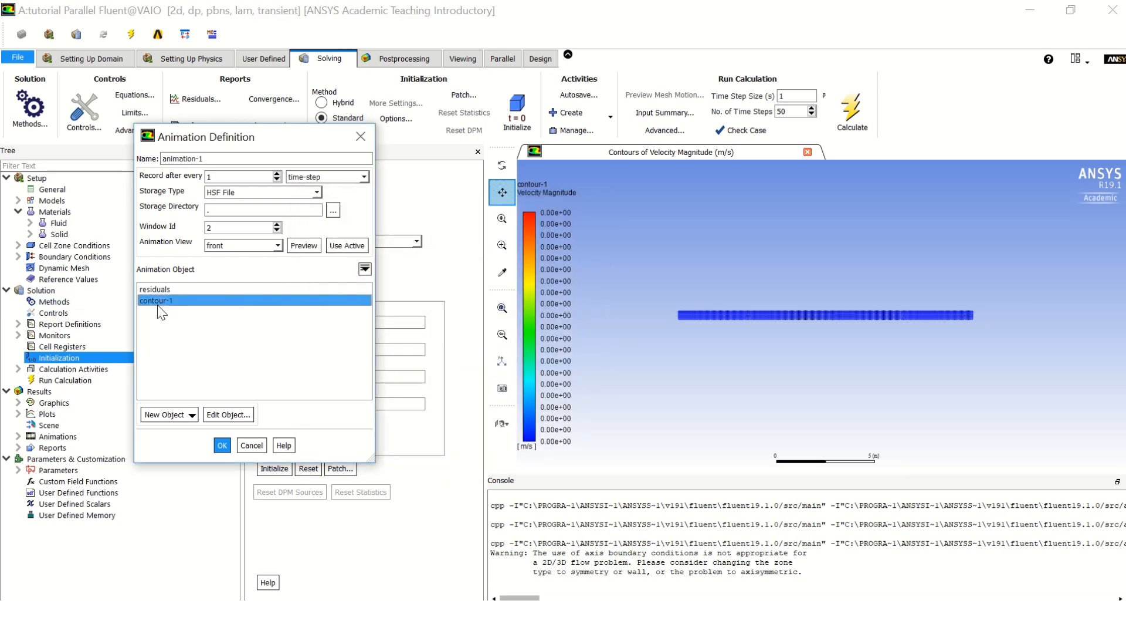
click(222, 445)
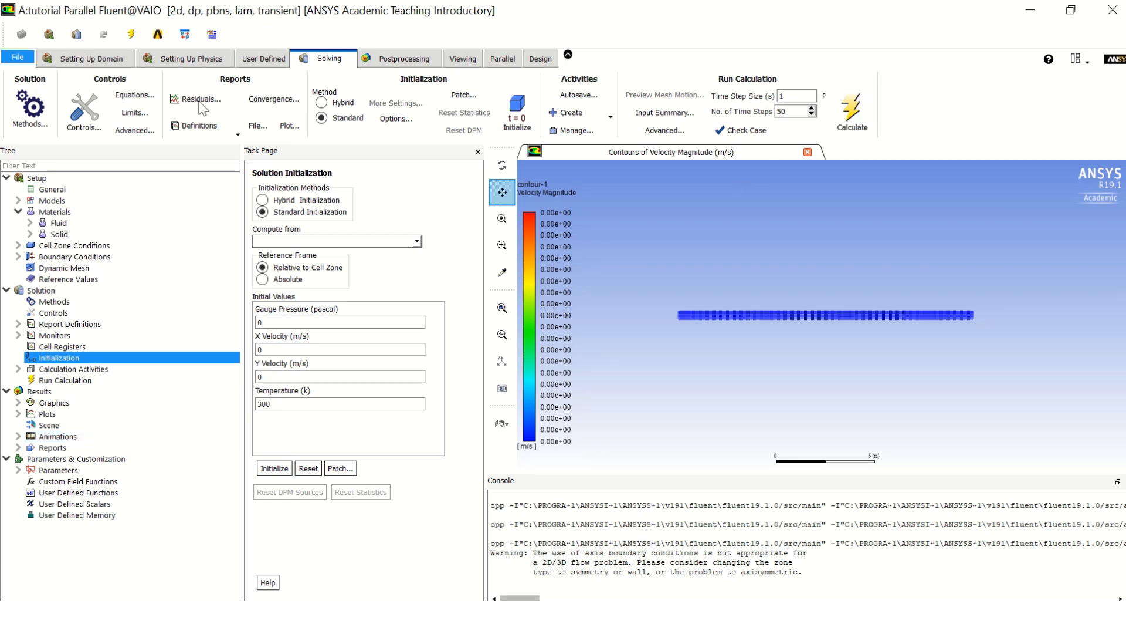
Step: Add an inlet area-weighted average velocity magnitude report with report file, plot and console printing
click(200, 126)
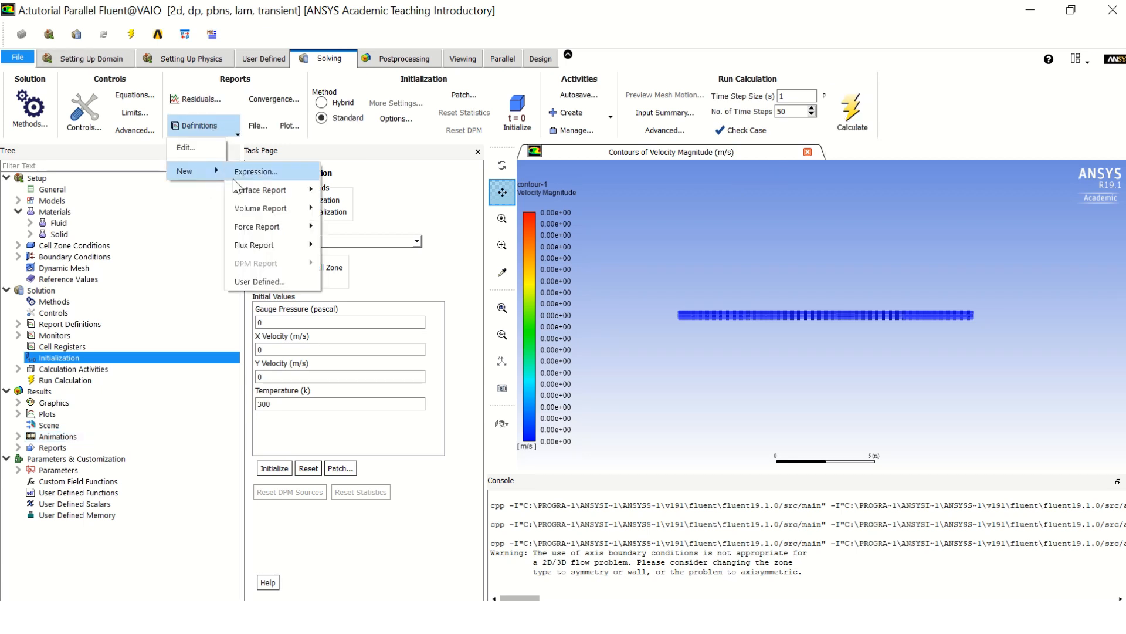
mouse_move(262, 190)
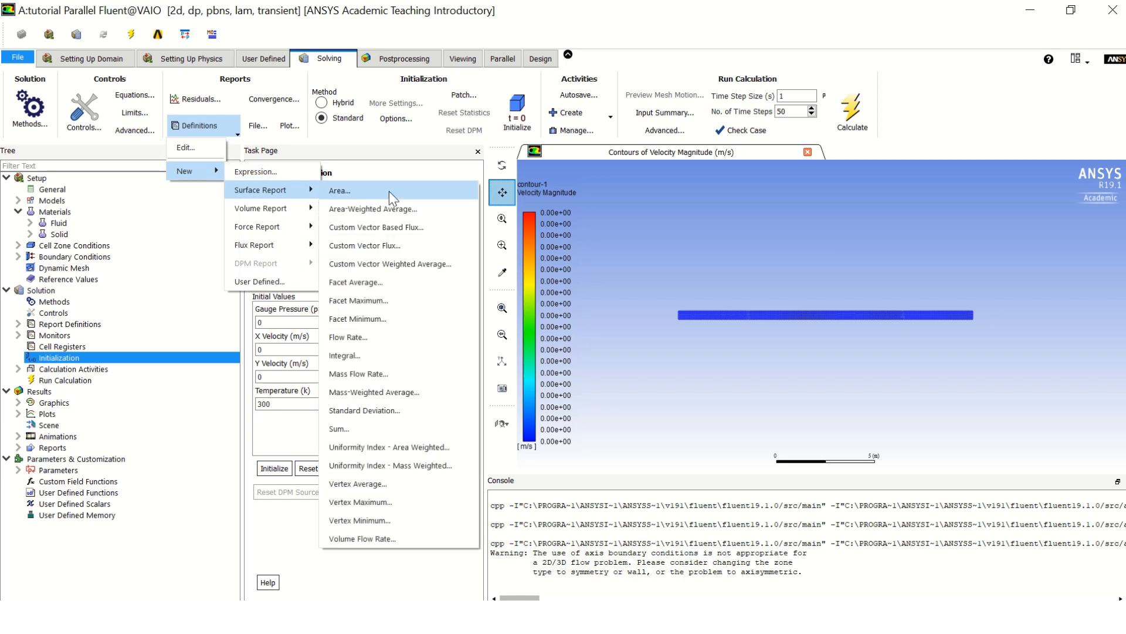
mouse_move(401, 235)
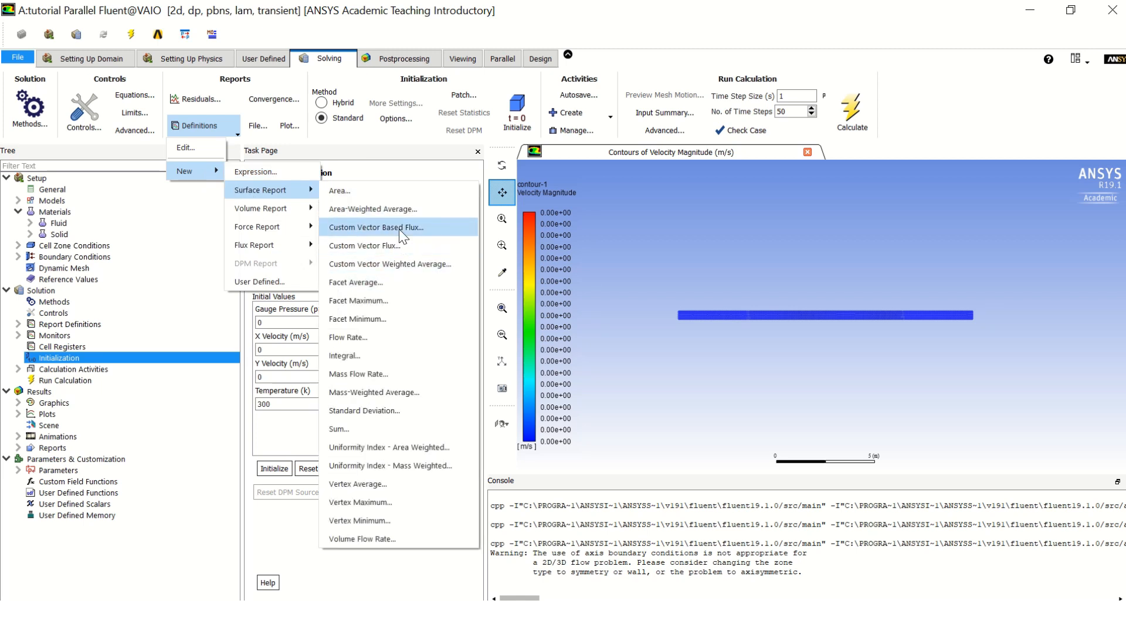
click(376, 227)
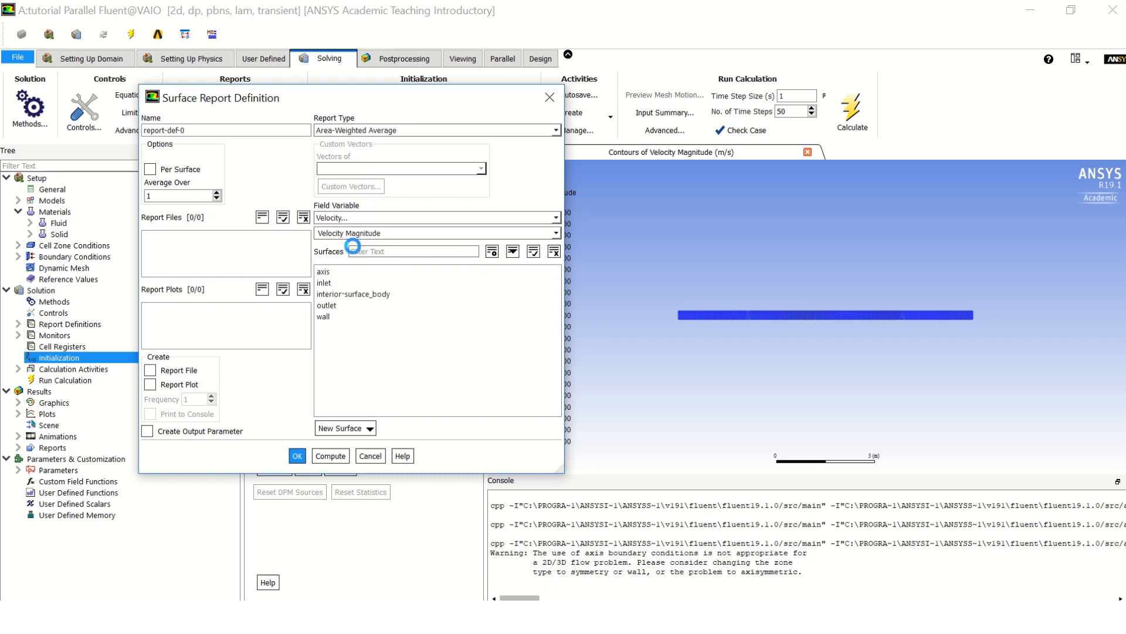
click(323, 283)
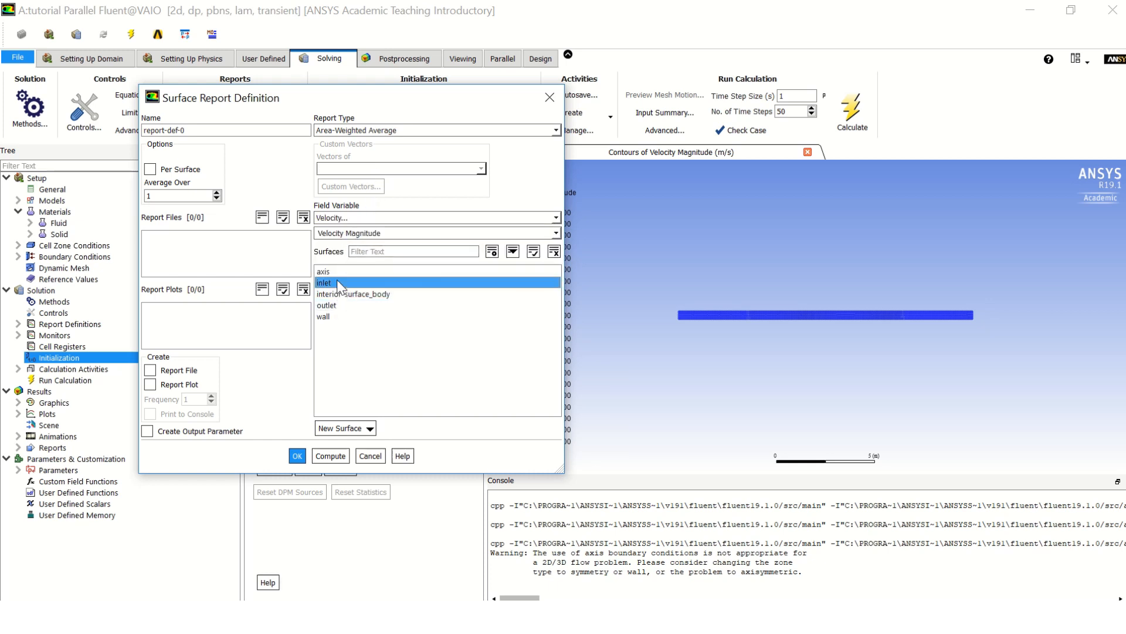
mouse_move(328, 287)
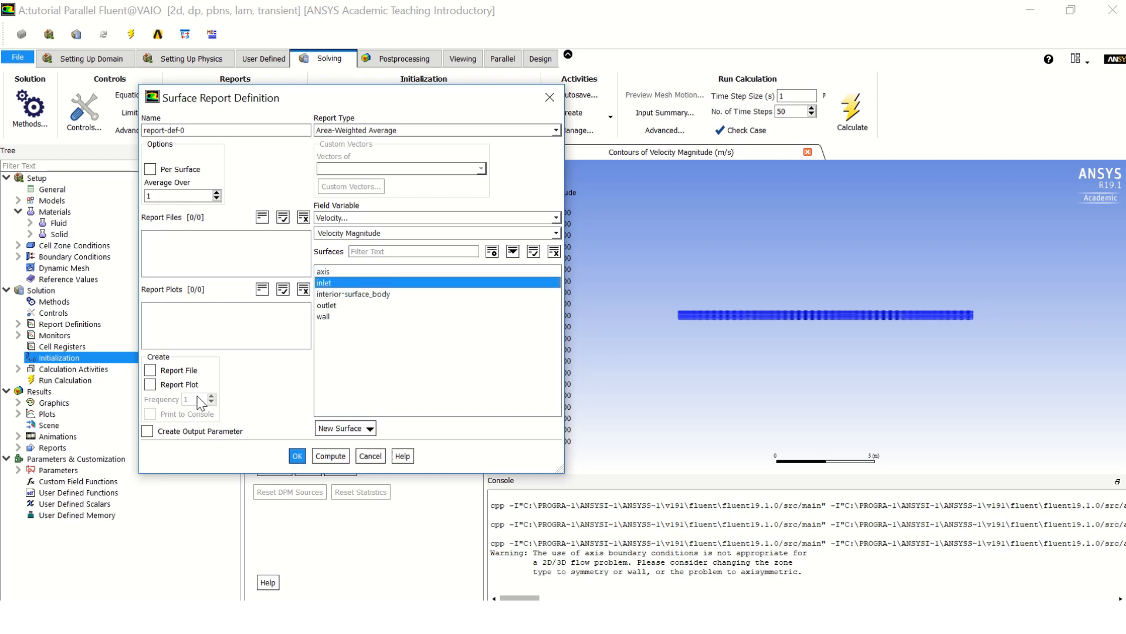
click(150, 369)
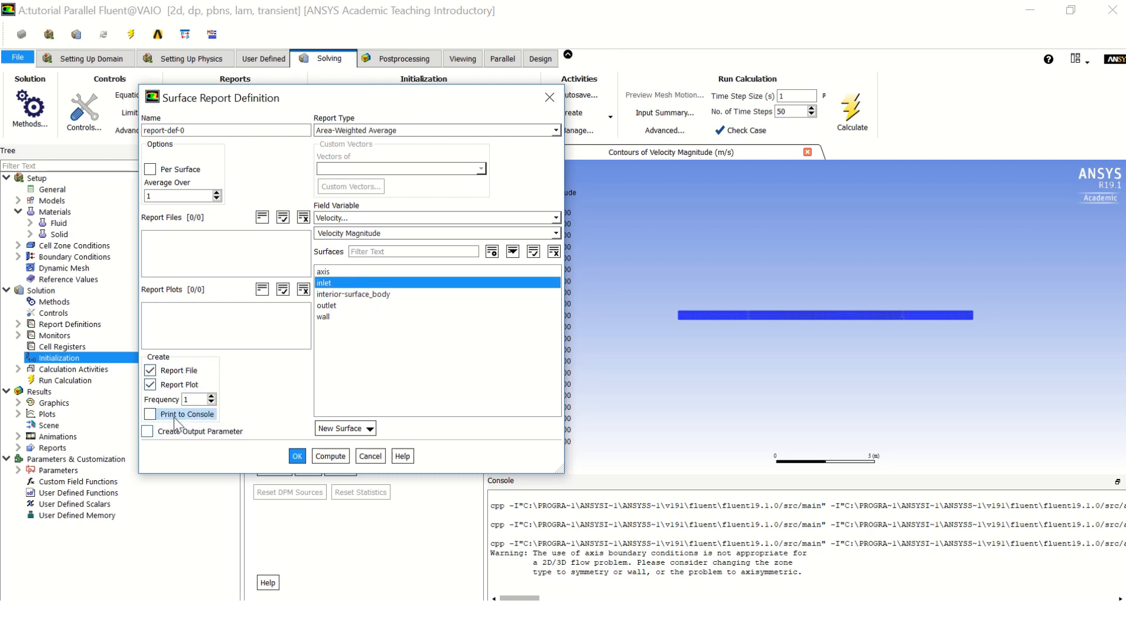
click(149, 414)
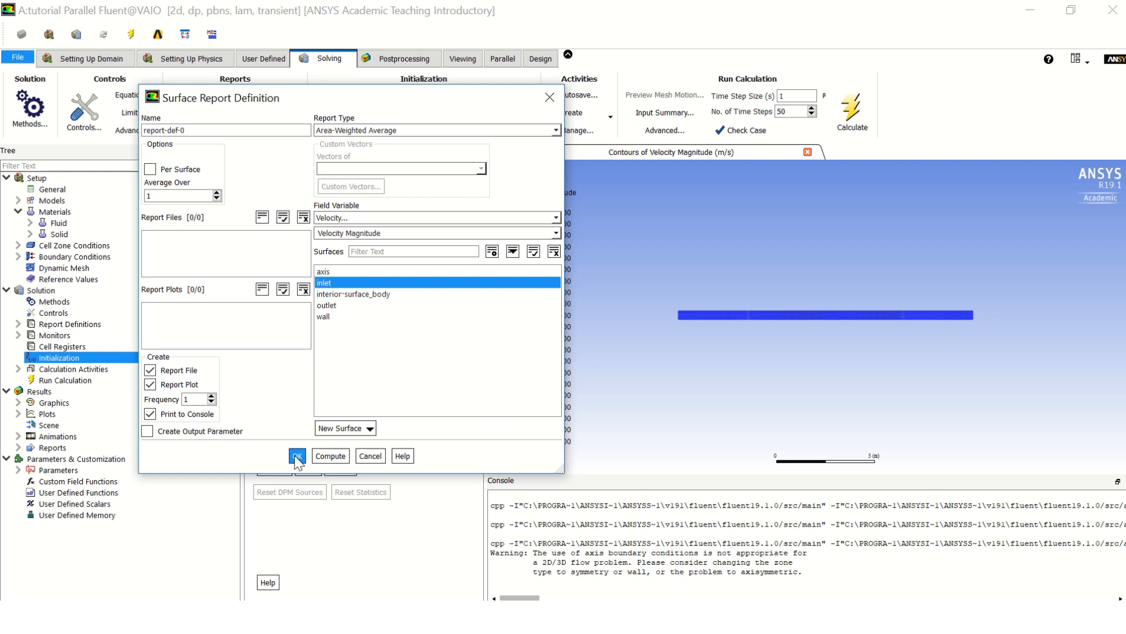
click(297, 455)
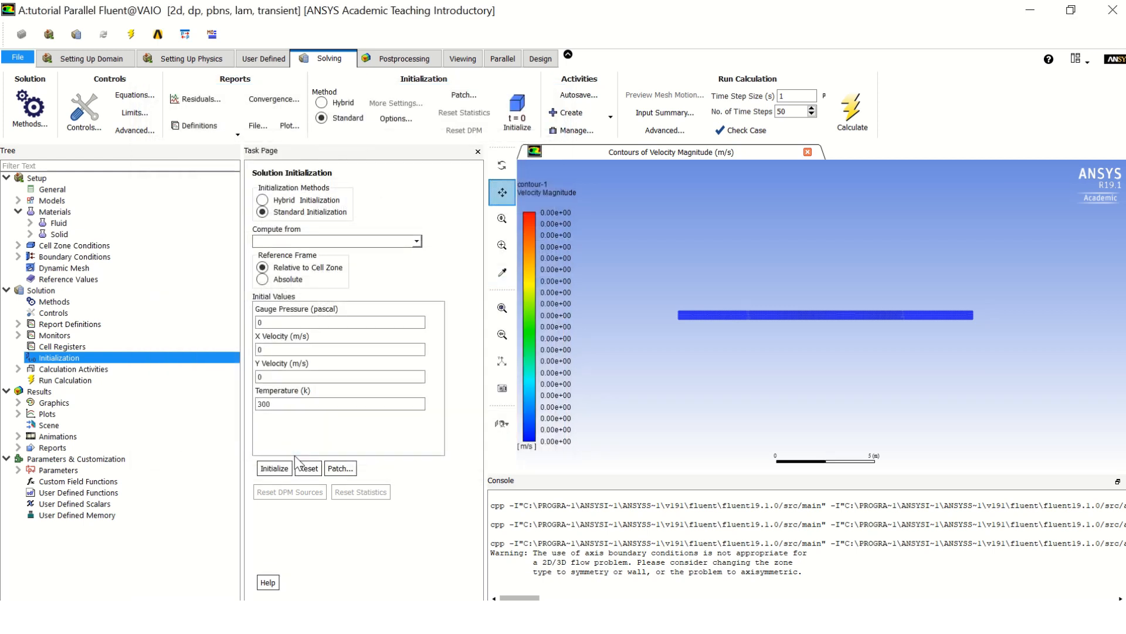
mouse_move(867, 114)
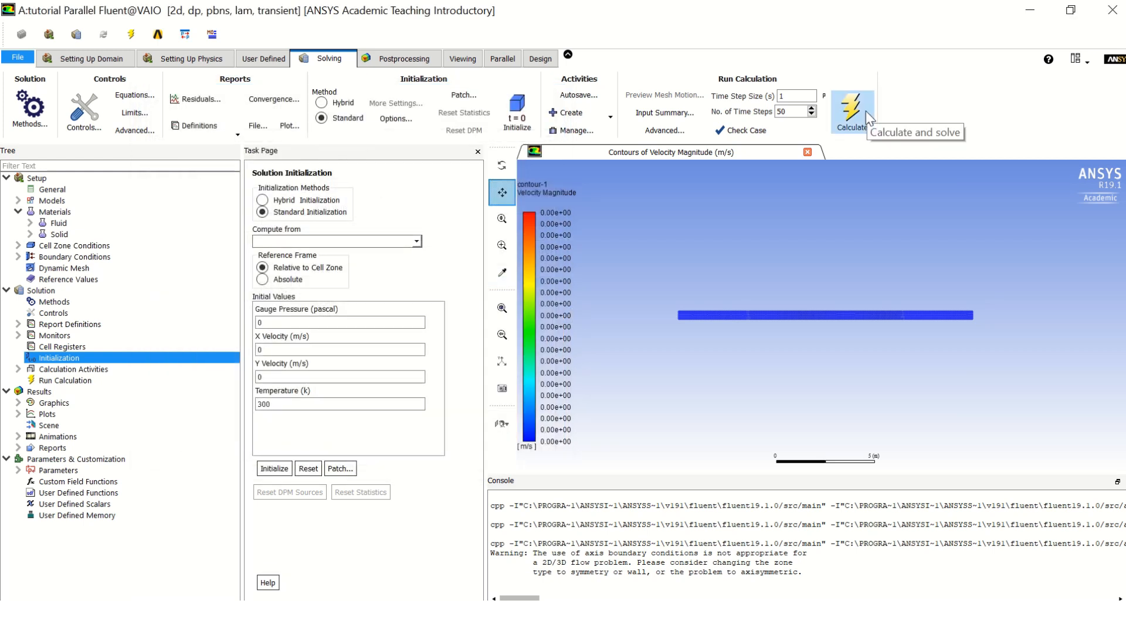
Step: Start the transient calculation, then view the report-def-0-rplot and velocity magnitude contour tabs
click(853, 109)
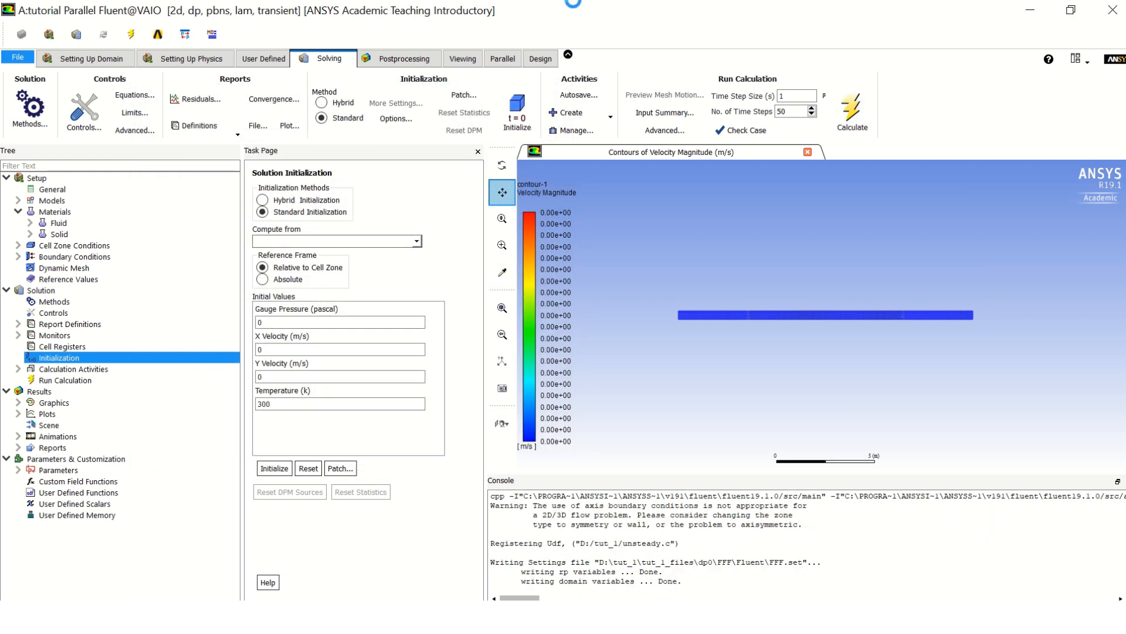
click(852, 108)
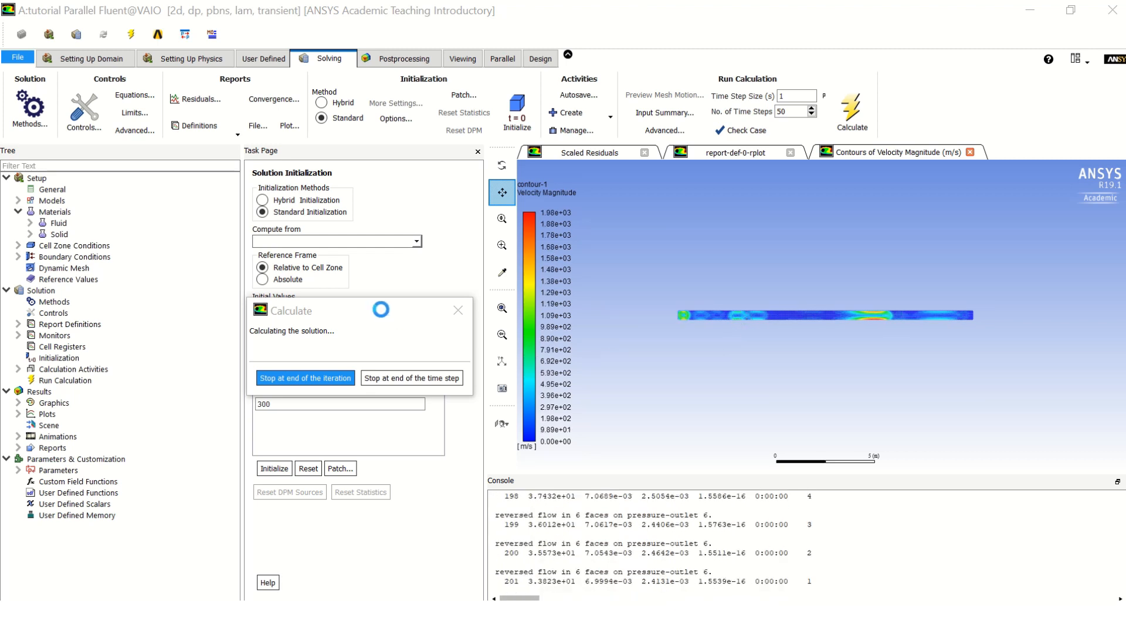
click(732, 153)
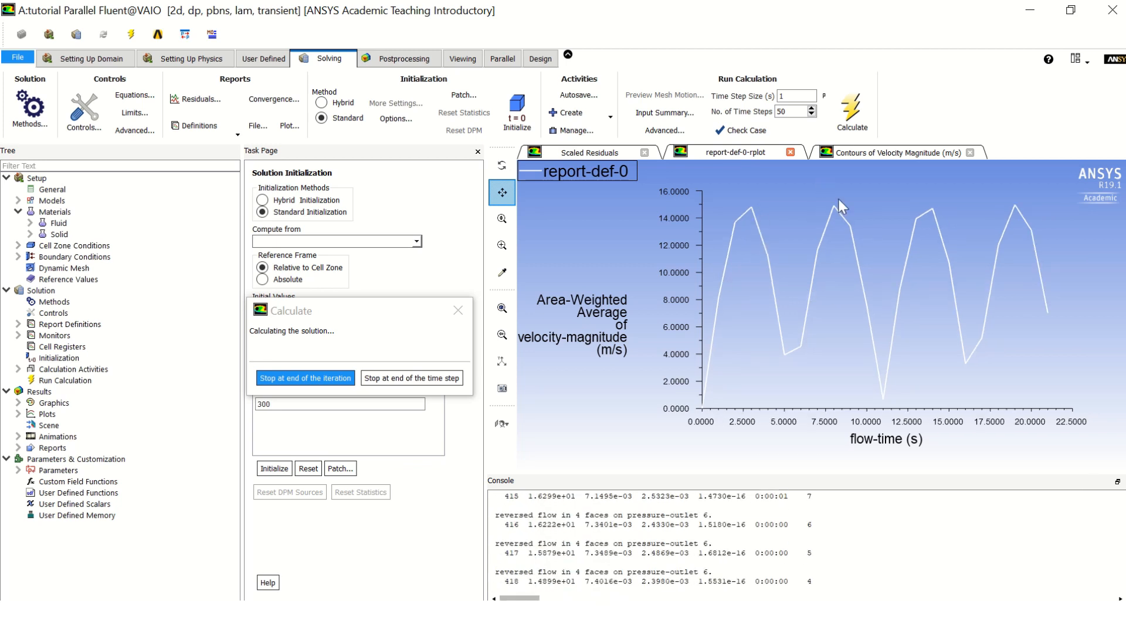
mouse_move(1084, 387)
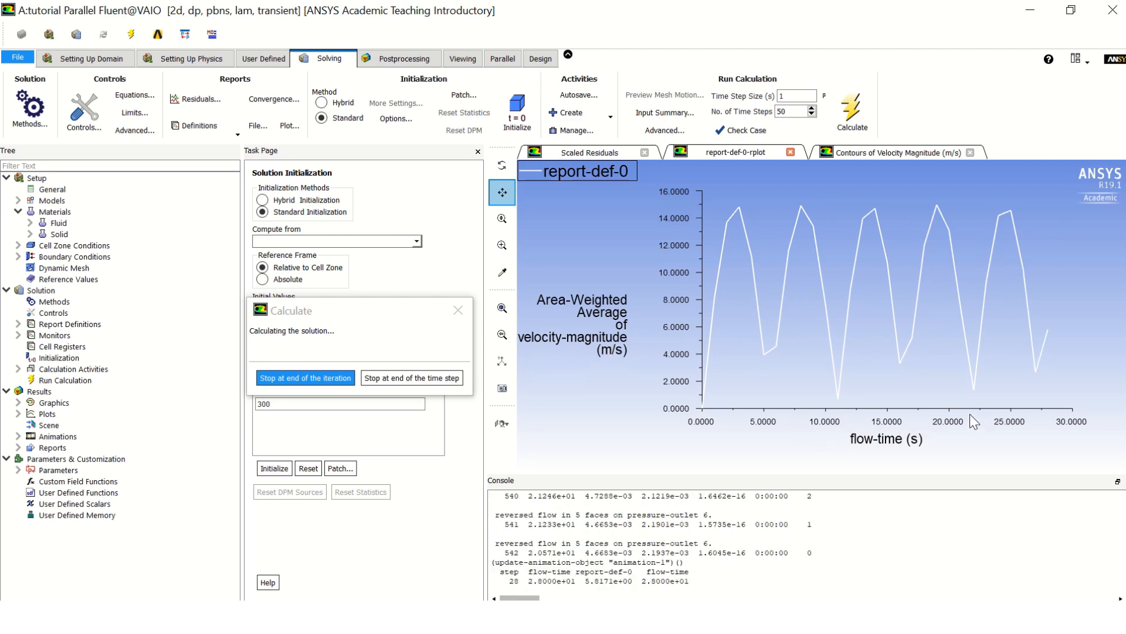
click(898, 153)
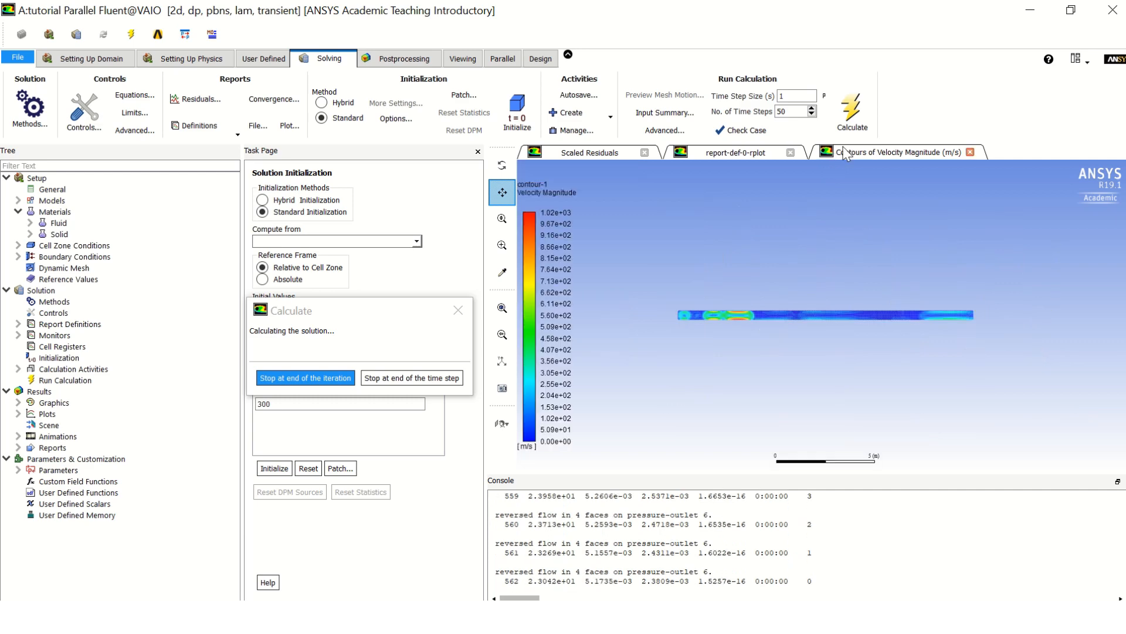